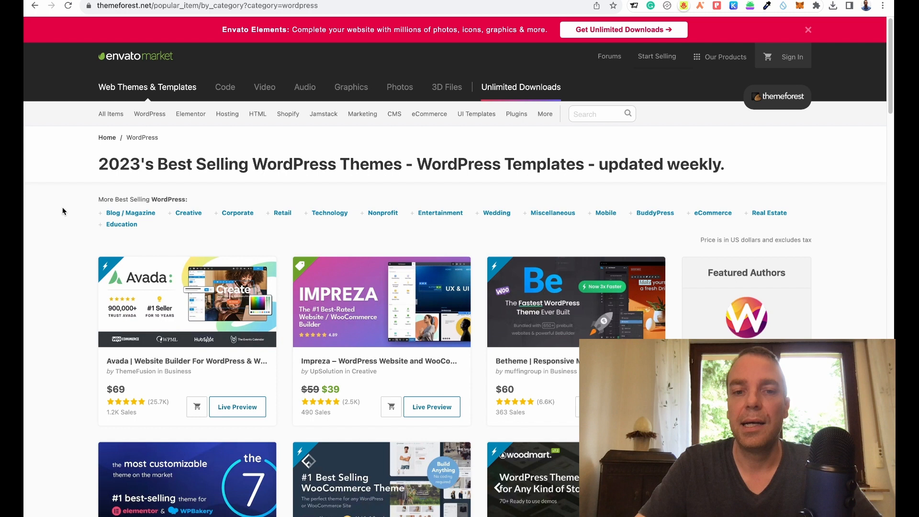
Step: Scroll down through the current Porto demo page
scroll("down", 3)
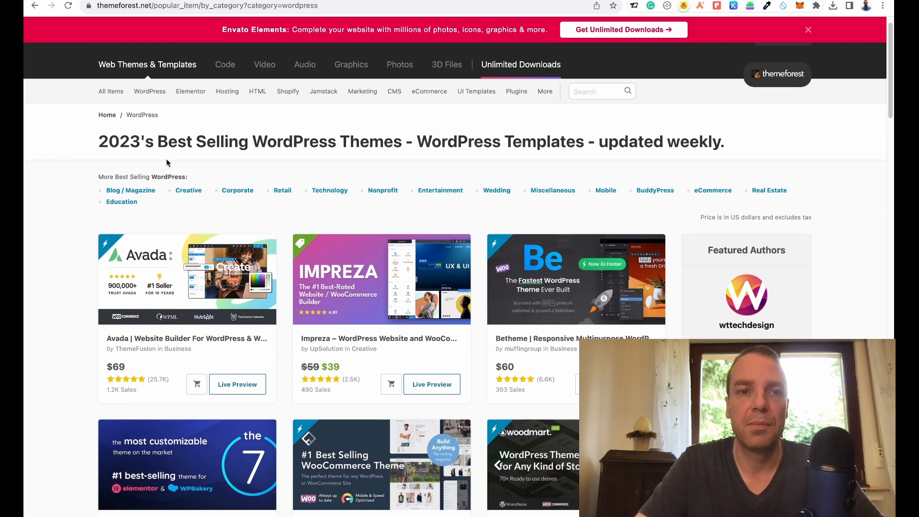
mouse_move(68, 222)
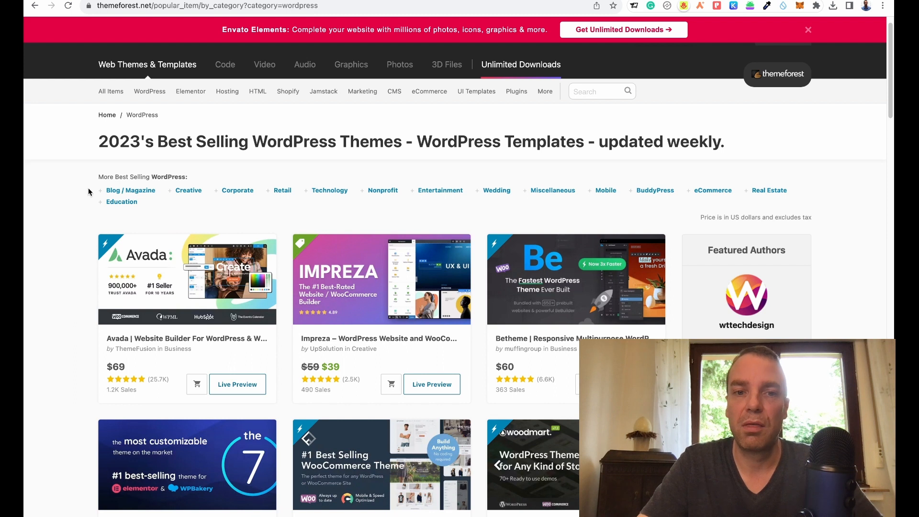
scroll("down", 3)
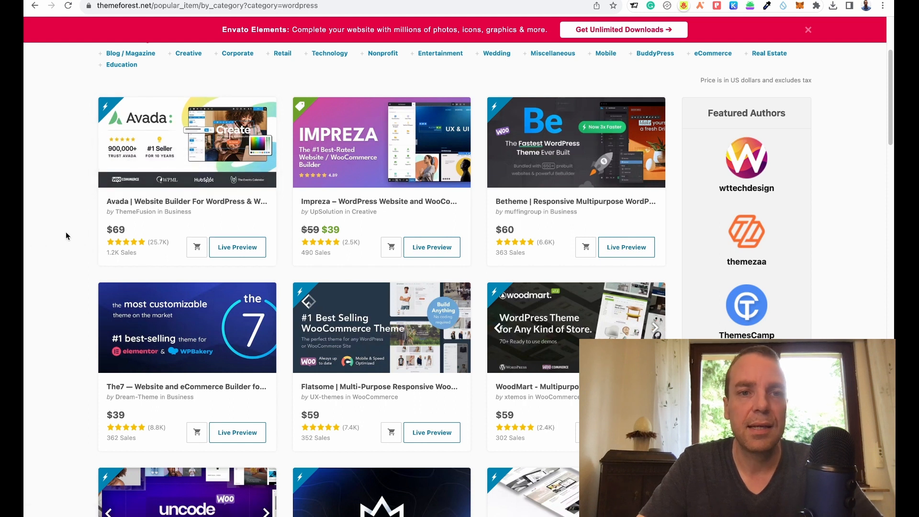
mouse_move(28, 238)
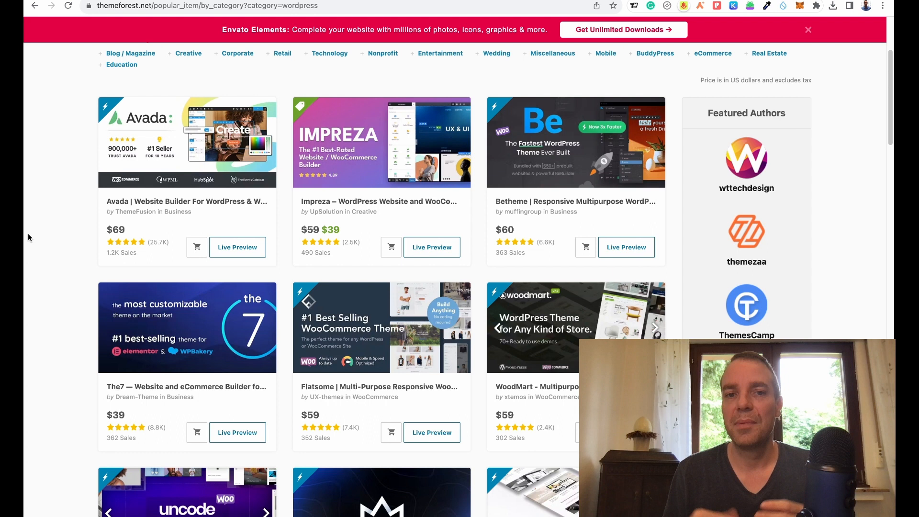
mouse_move(31, 235)
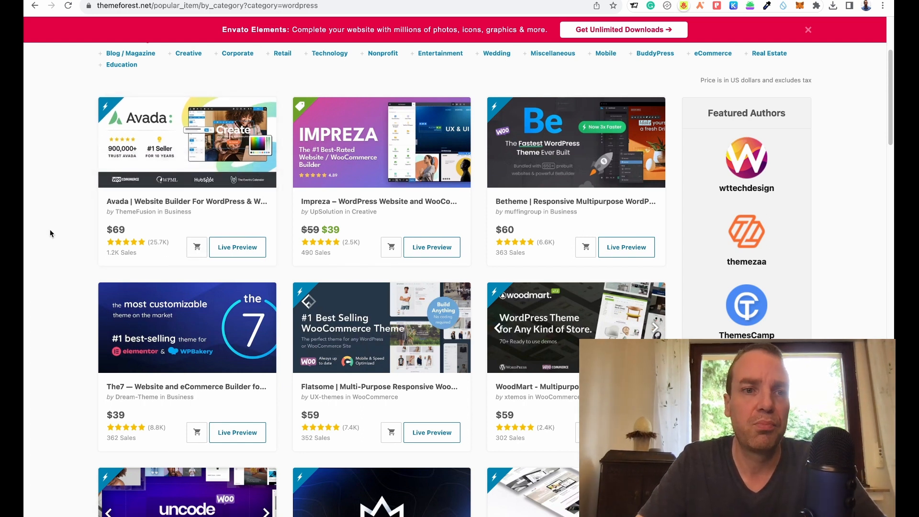
mouse_move(50, 246)
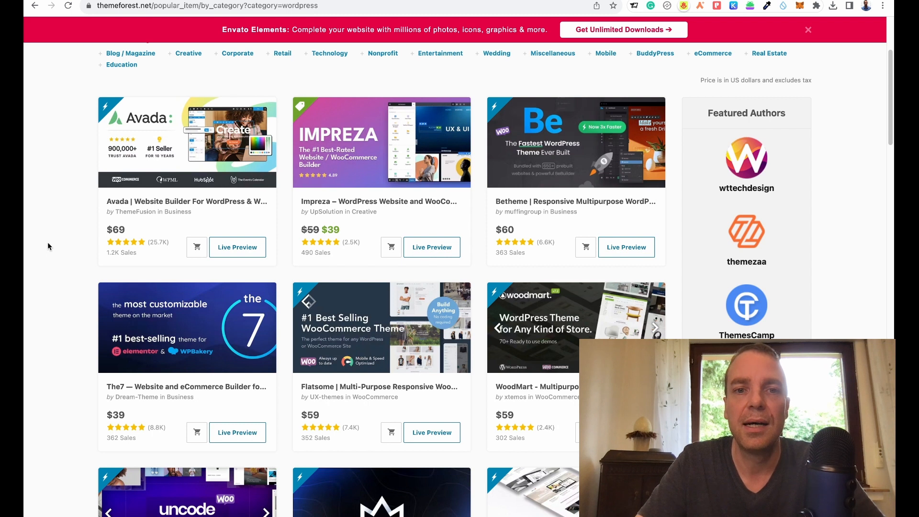
mouse_move(60, 237)
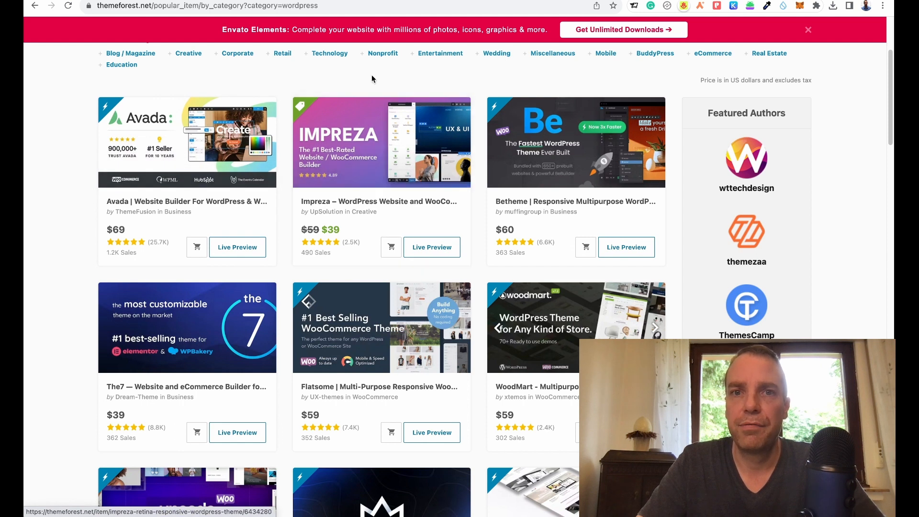
mouse_move(352, 251)
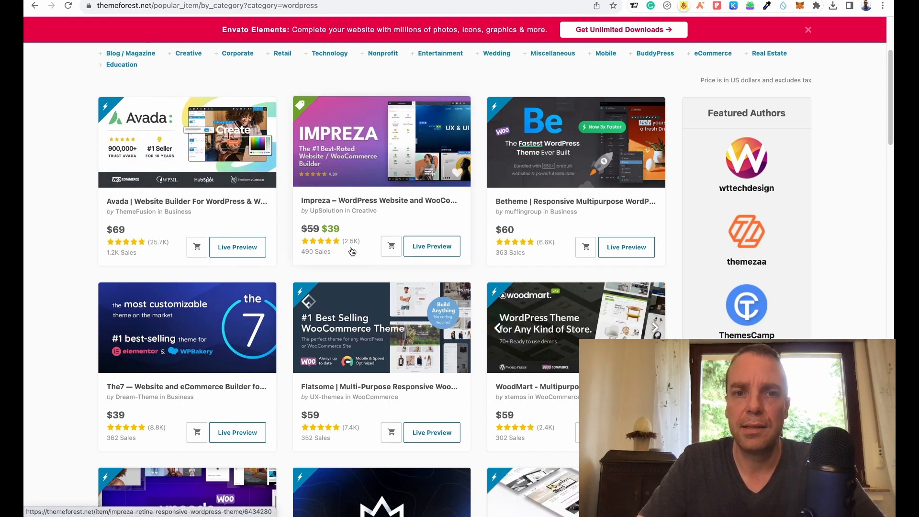
mouse_move(334, 239)
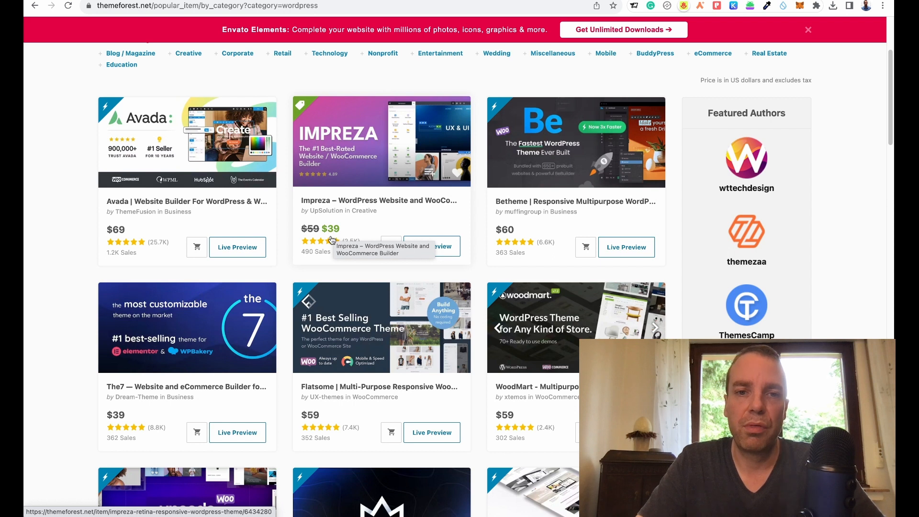
scroll("down", 3)
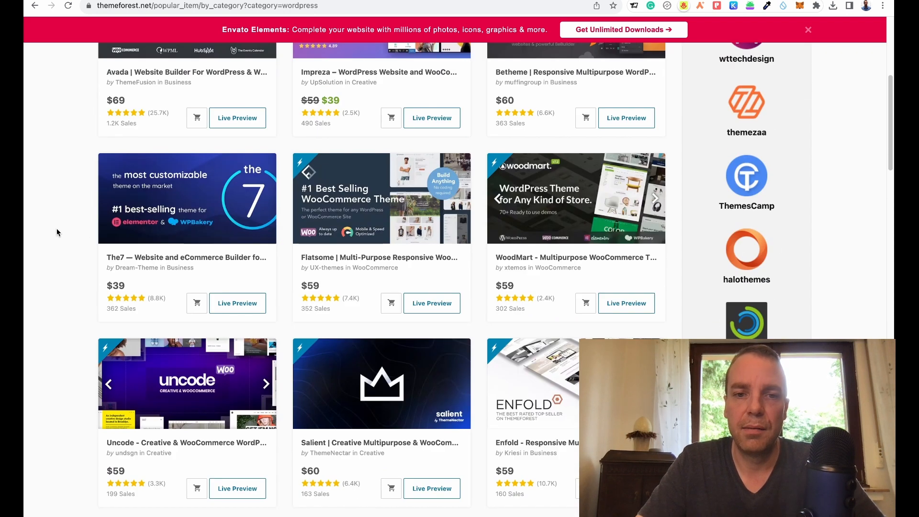
scroll("down", 3)
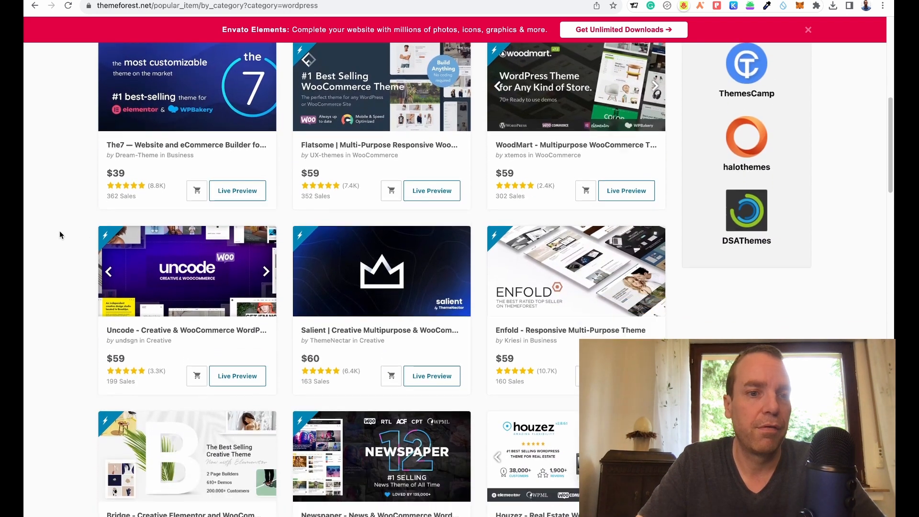
scroll("down", 3)
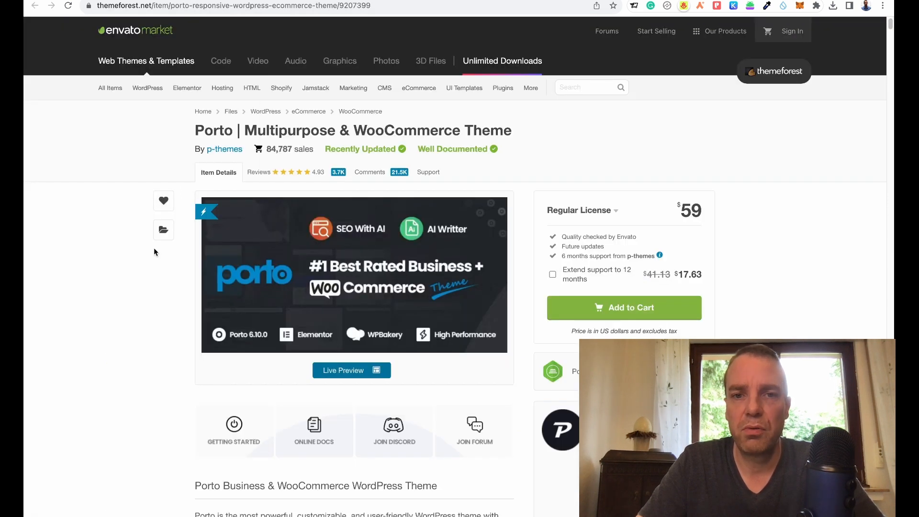
mouse_move(48, 268)
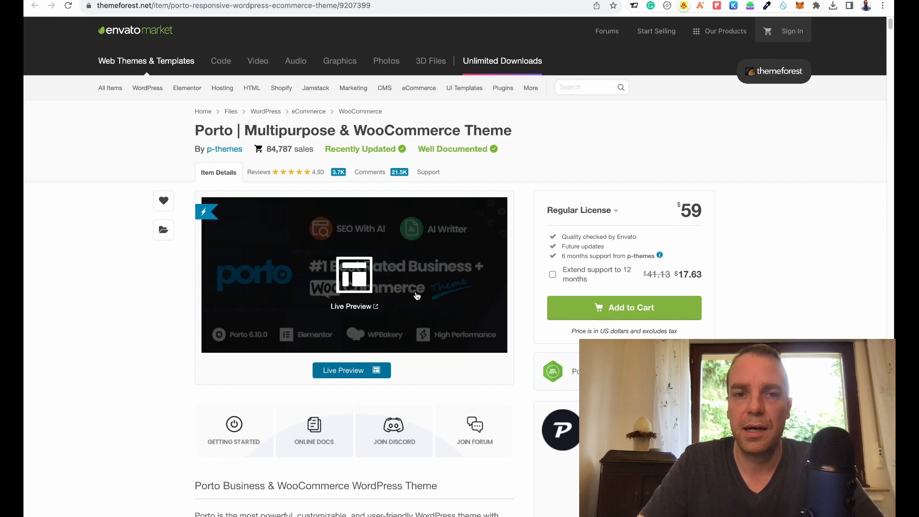
scroll("down", 3)
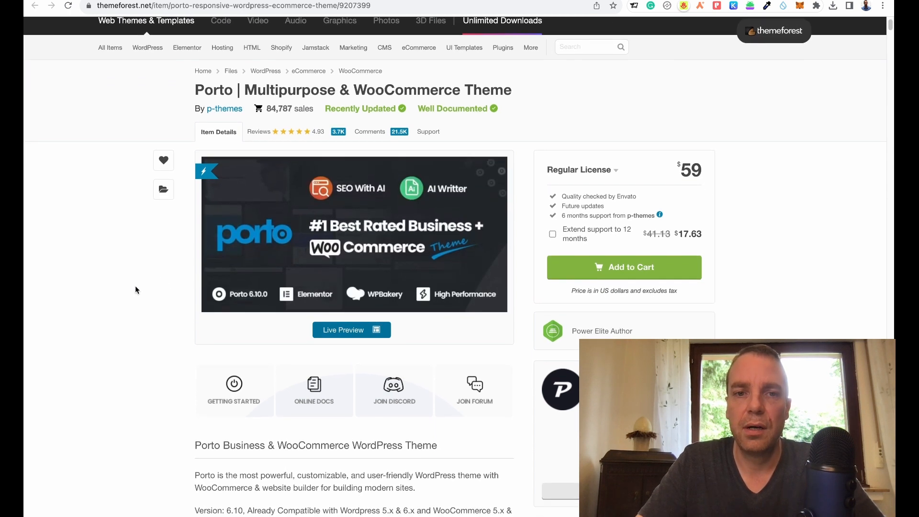
scroll("down", 3)
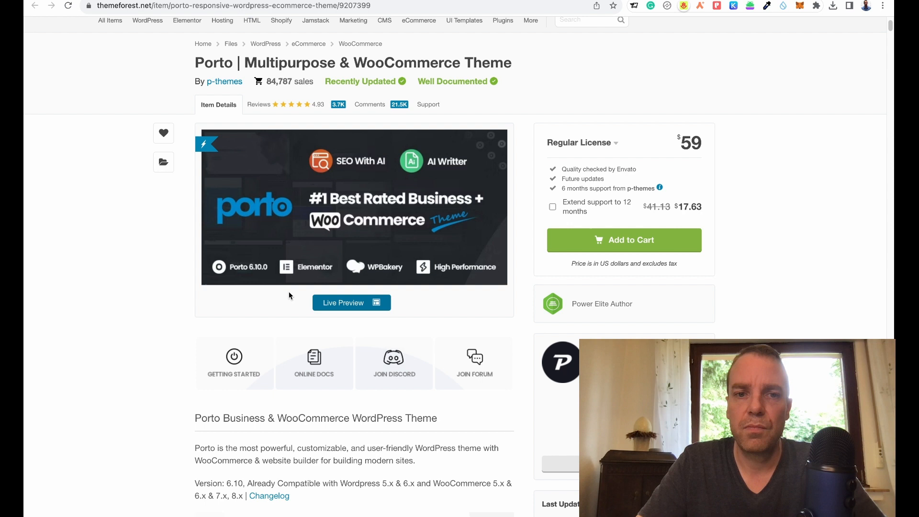
mouse_move(303, 303)
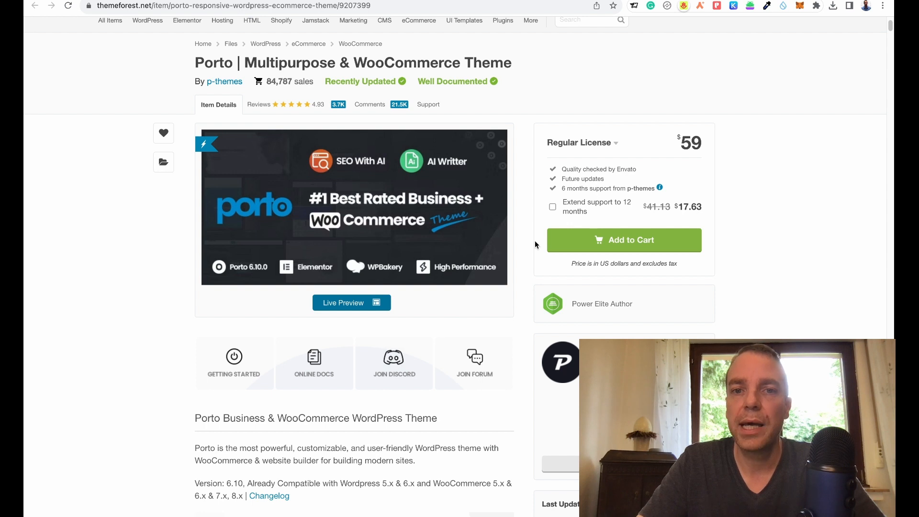
mouse_move(522, 183)
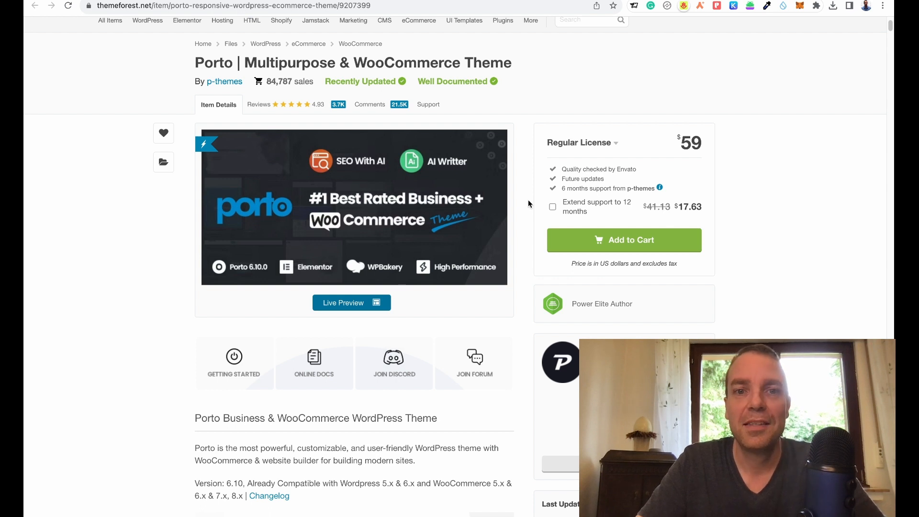
mouse_move(354, 207)
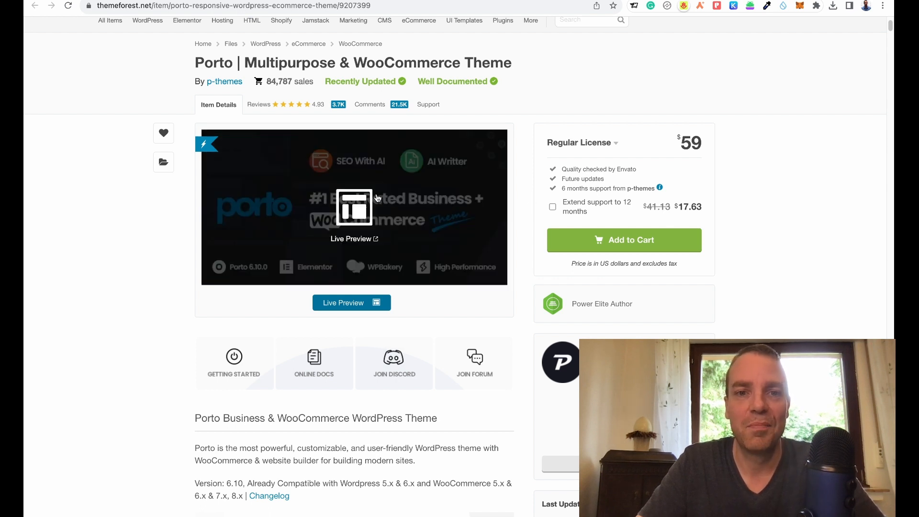
mouse_move(352, 171)
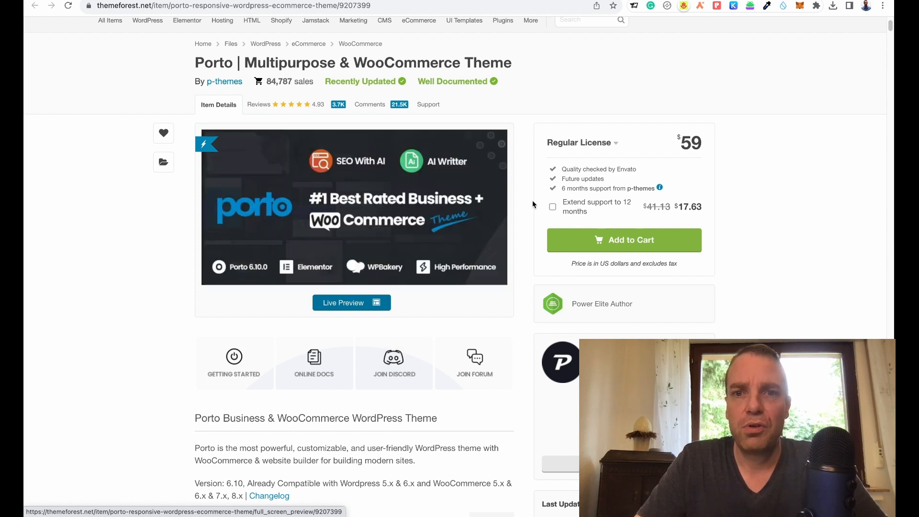
scroll("down", 3)
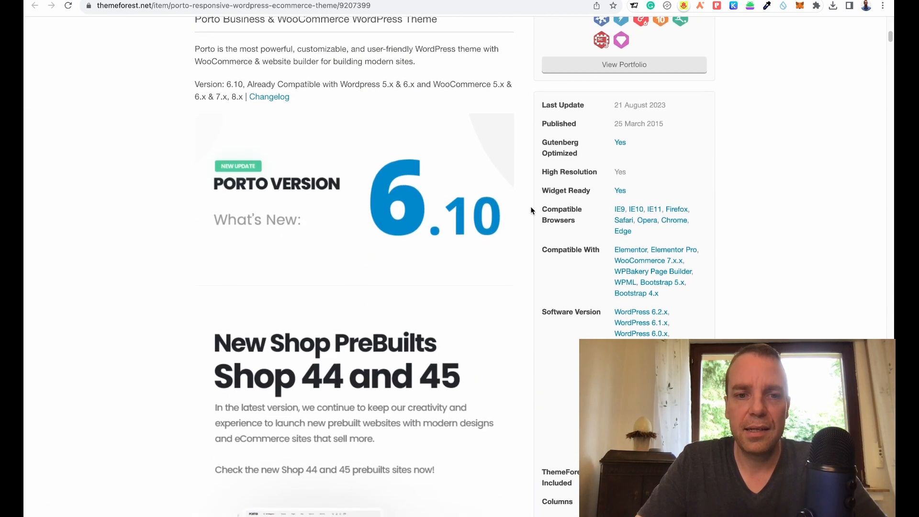
scroll("down", 3)
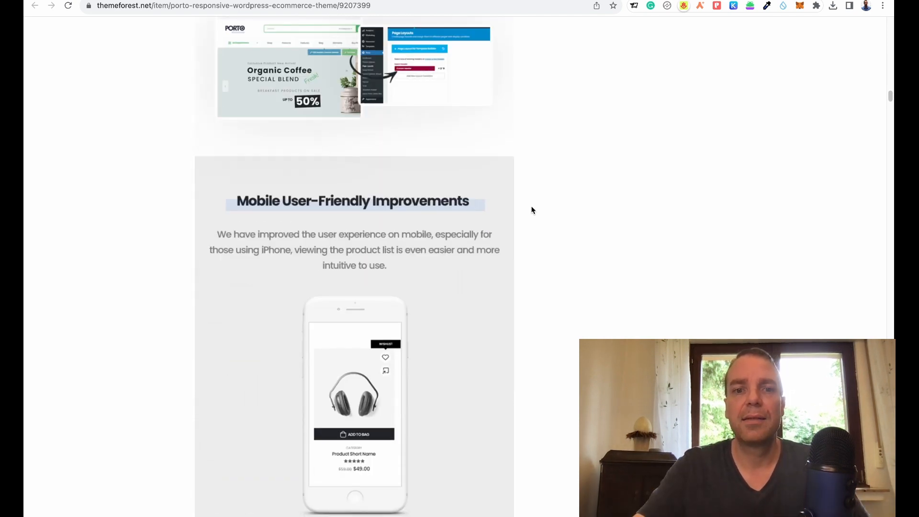
scroll("down", 3)
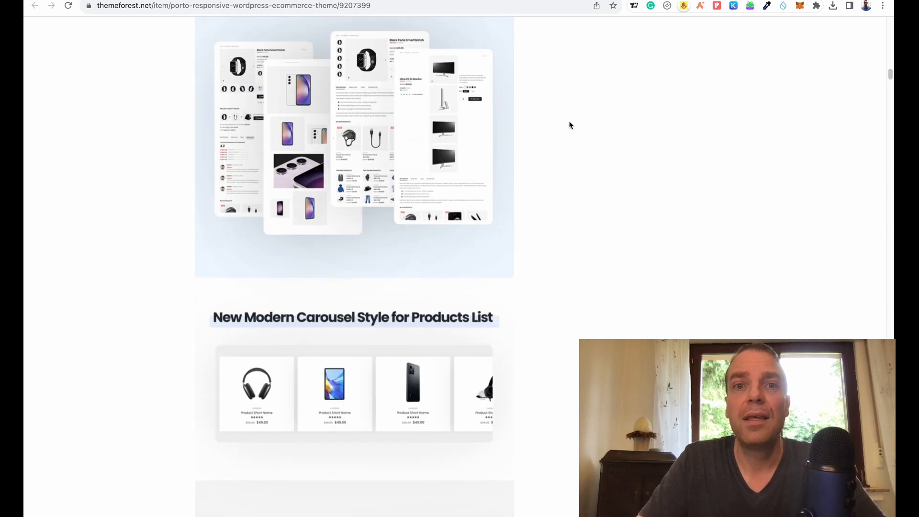
scroll("down", 3)
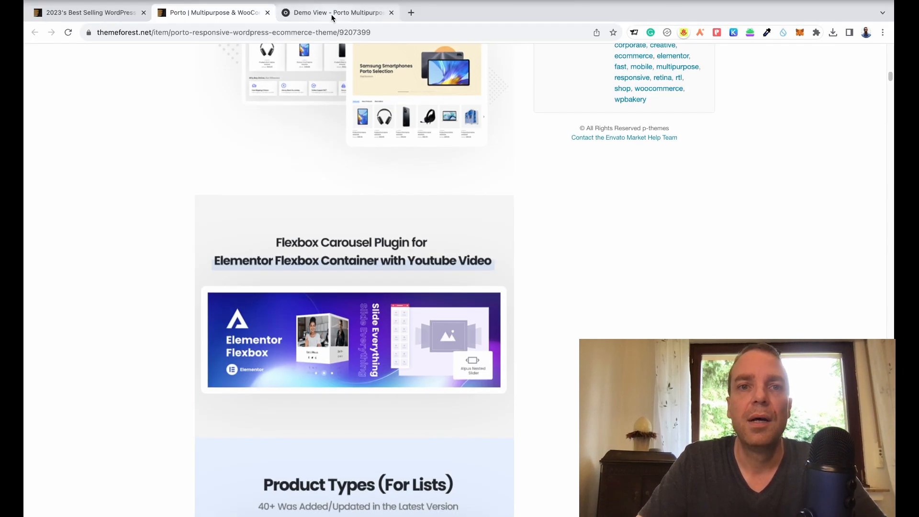
Step: Return to the Porto demos overview and browse the prebuilt demos grid toward Real Estate
left_click(337, 12)
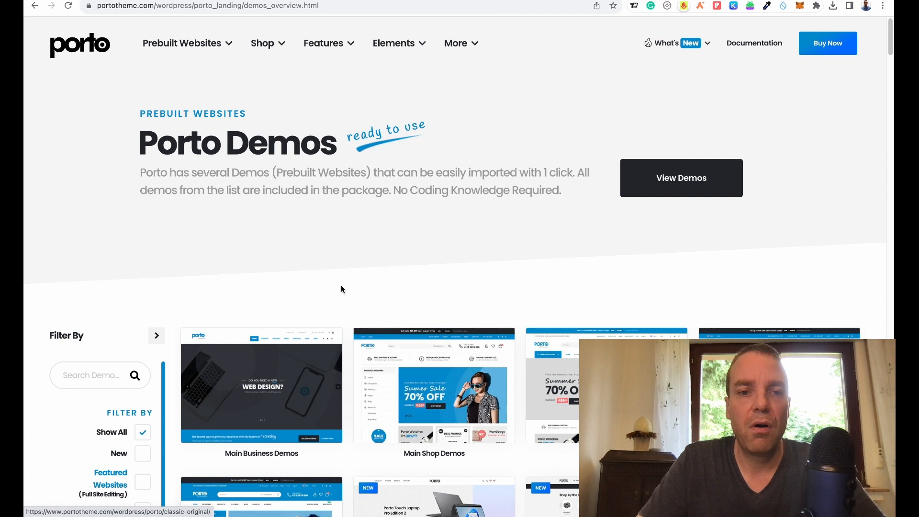
scroll("down", 3)
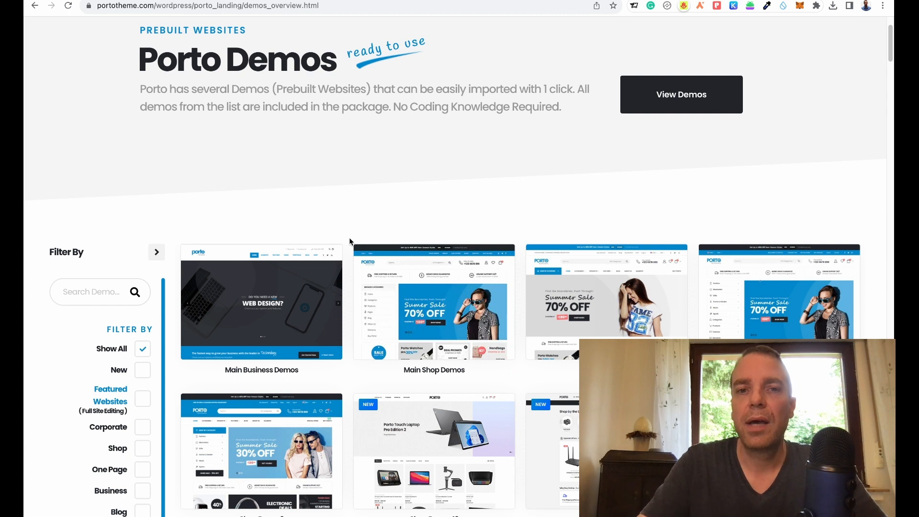
scroll("down", 3)
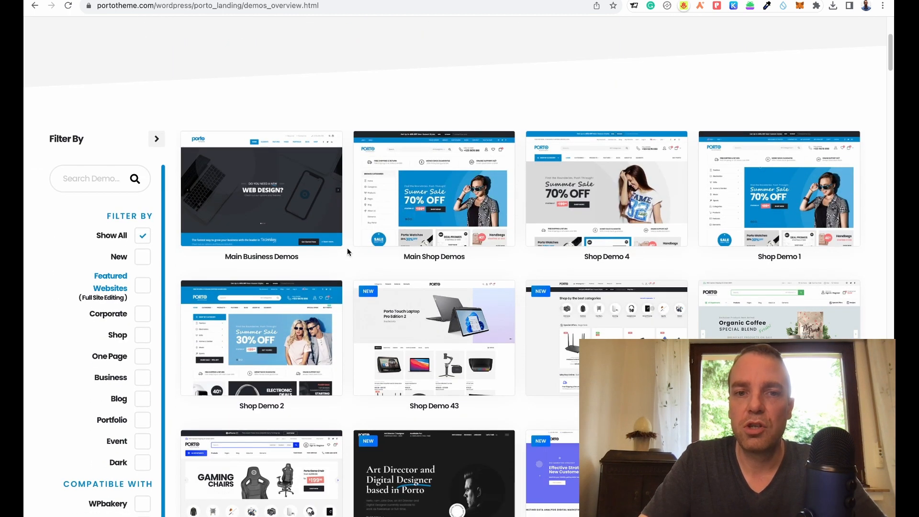
mouse_move(222, 55)
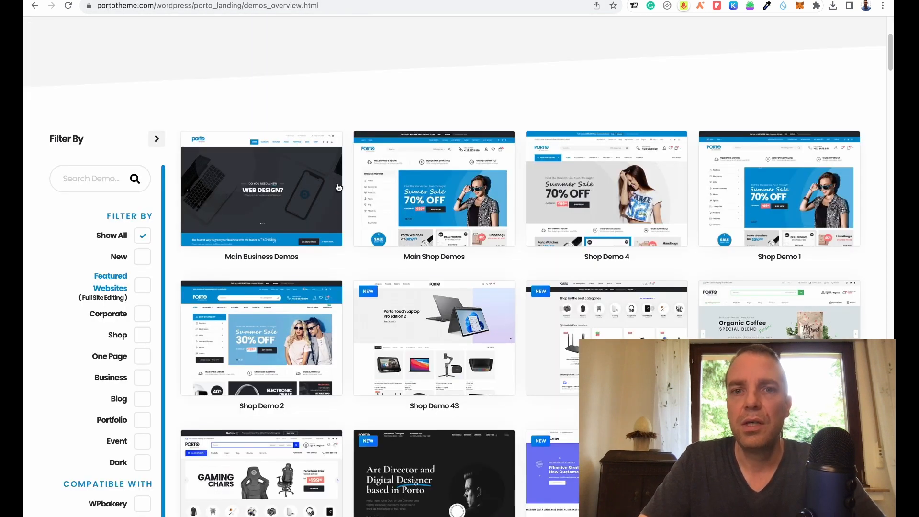
scroll("down", 3)
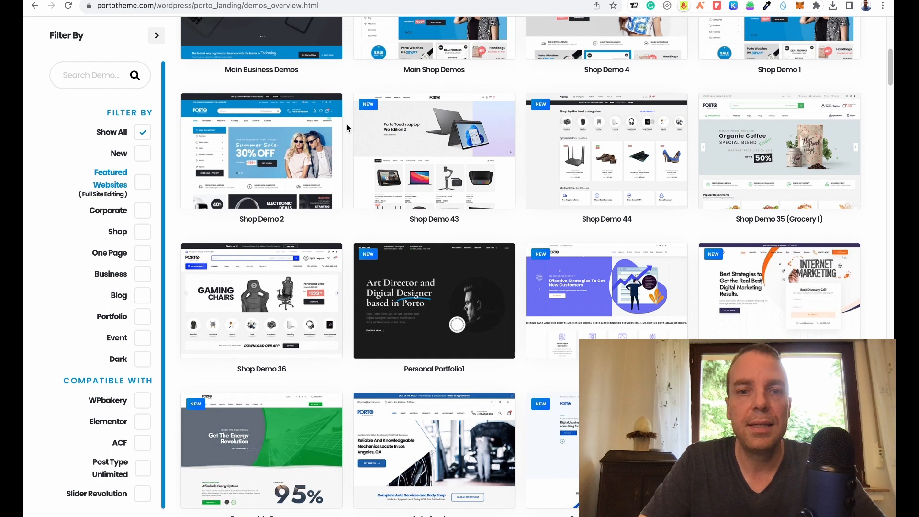
scroll("down", 3)
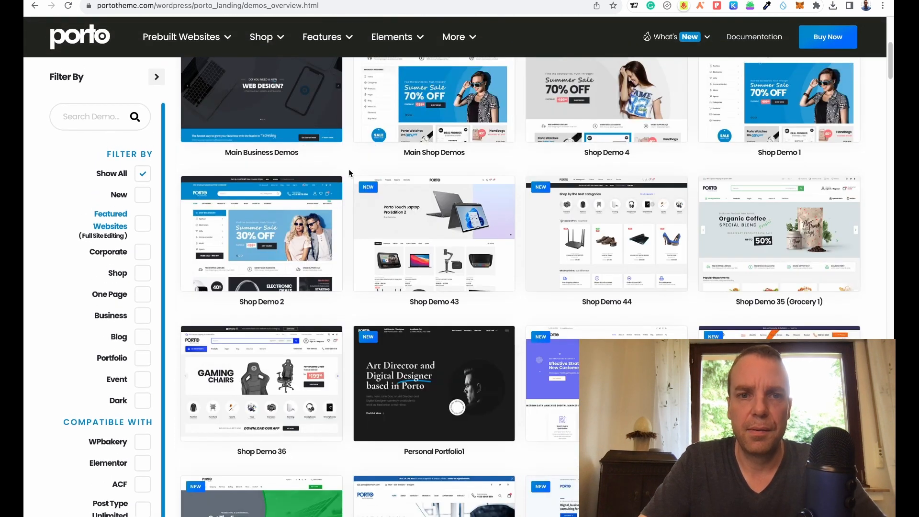
mouse_move(350, 234)
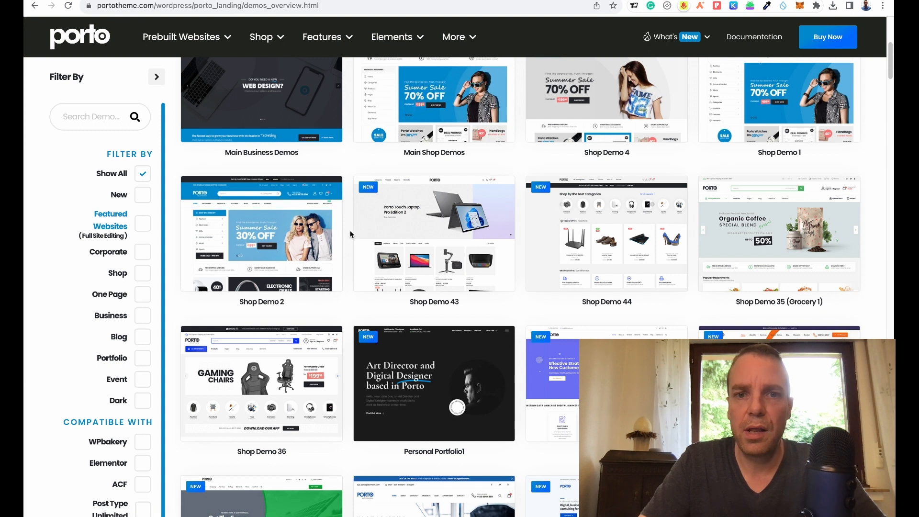
scroll("down", 3)
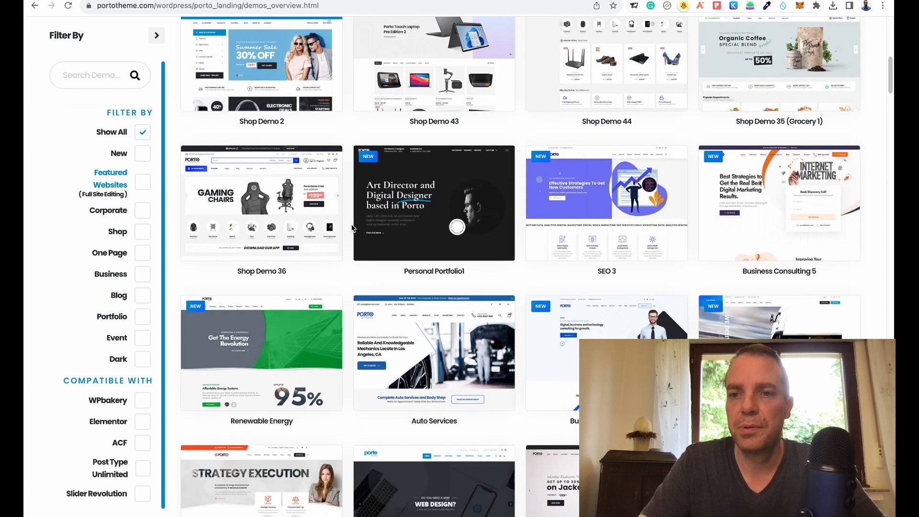
scroll("down", 3)
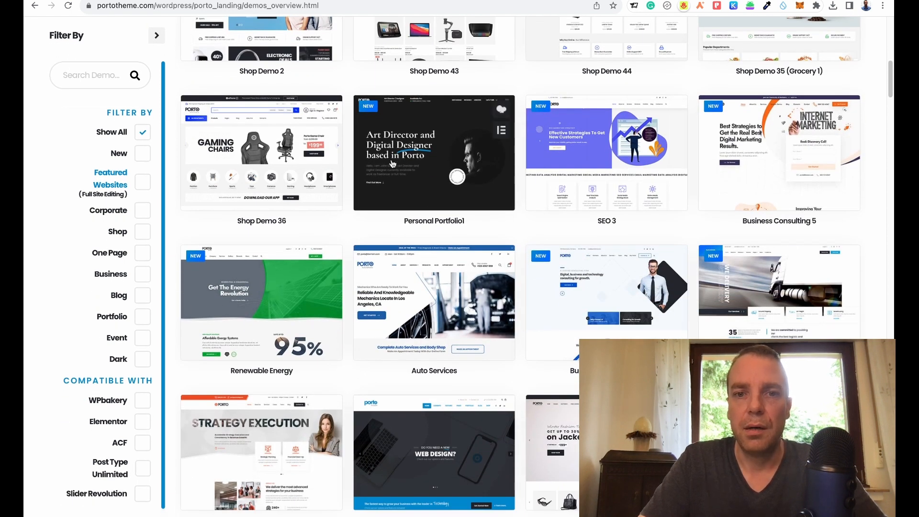
scroll("down", 3)
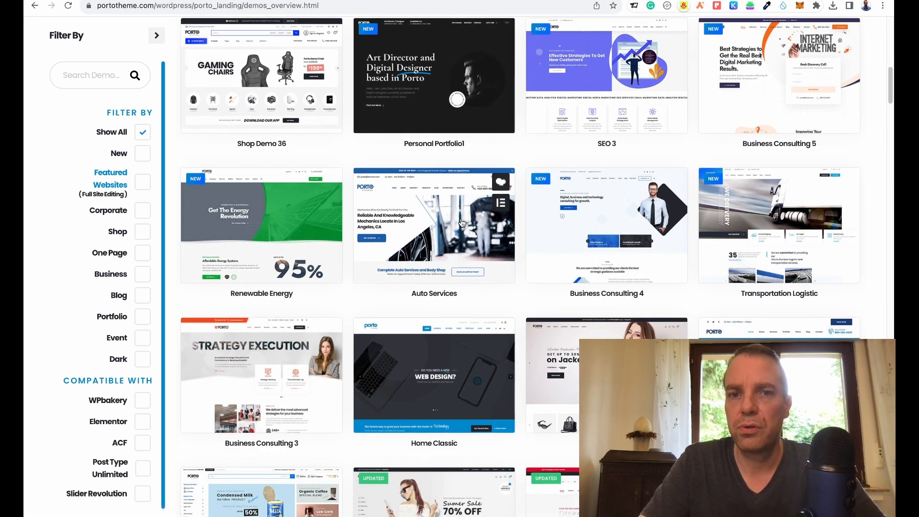
scroll("down", 3)
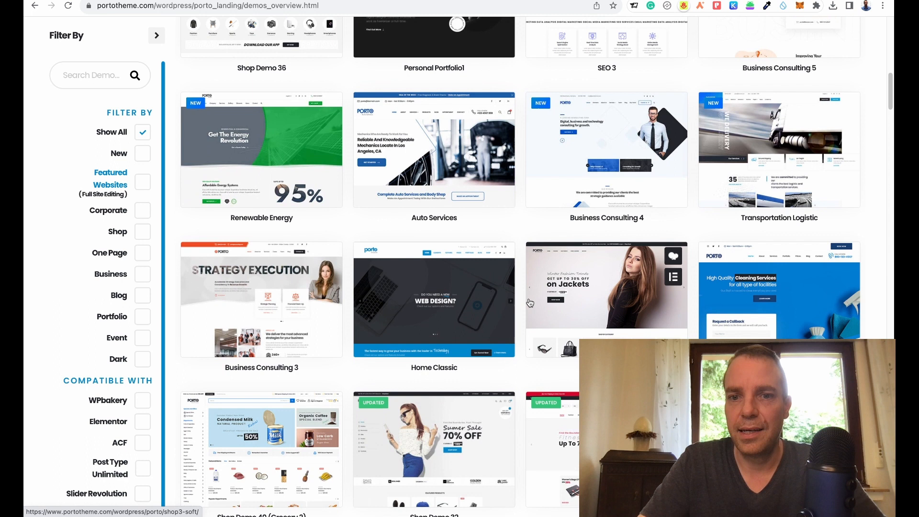
scroll("down", 3)
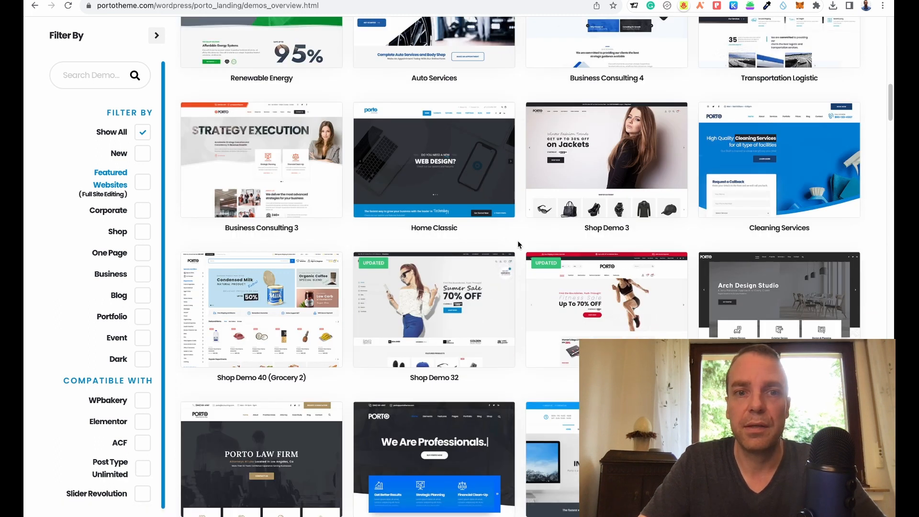
scroll("down", 3)
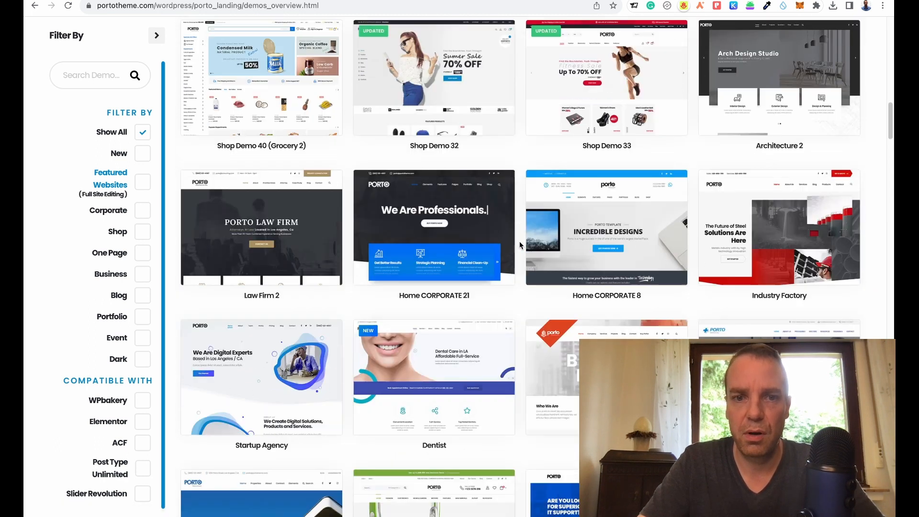
scroll("down", 3)
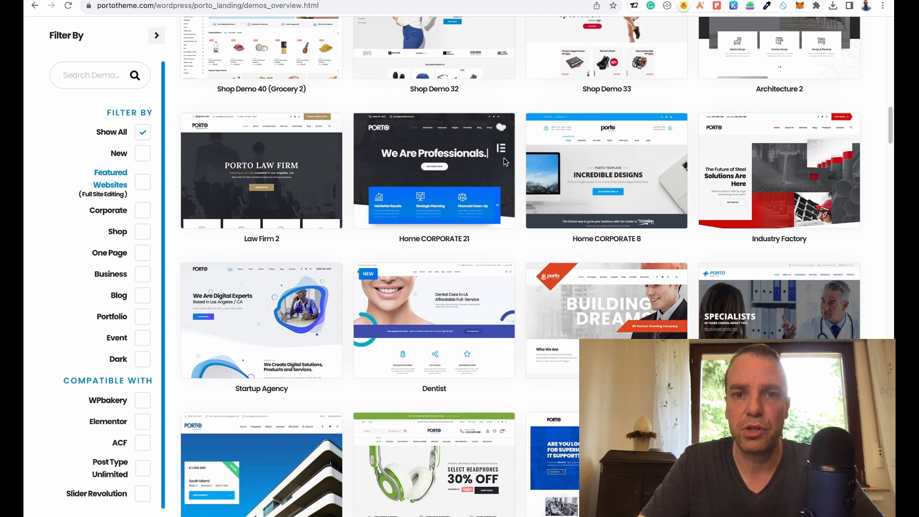
mouse_move(396, 256)
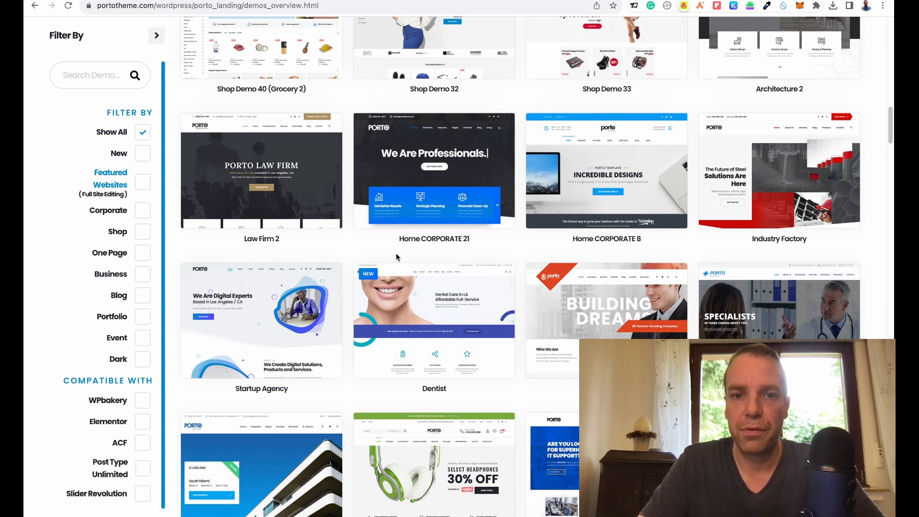
scroll("down", 3)
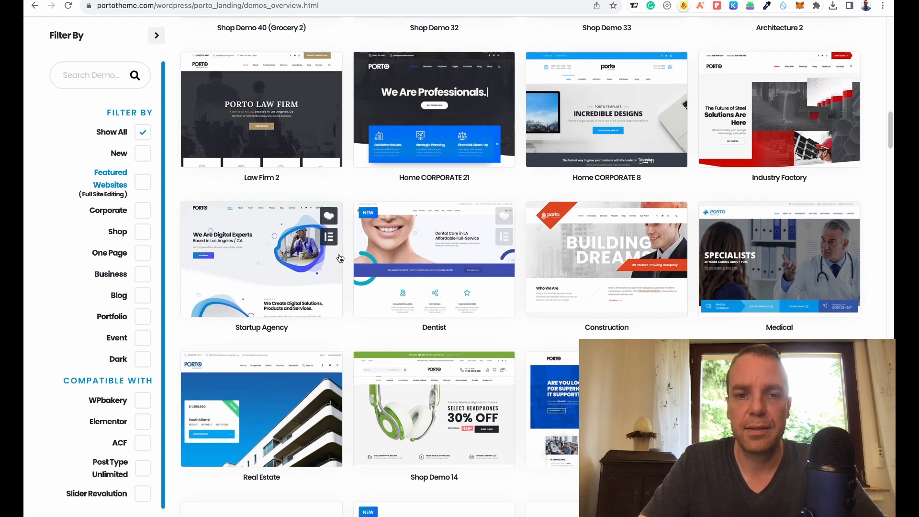
scroll("down", 3)
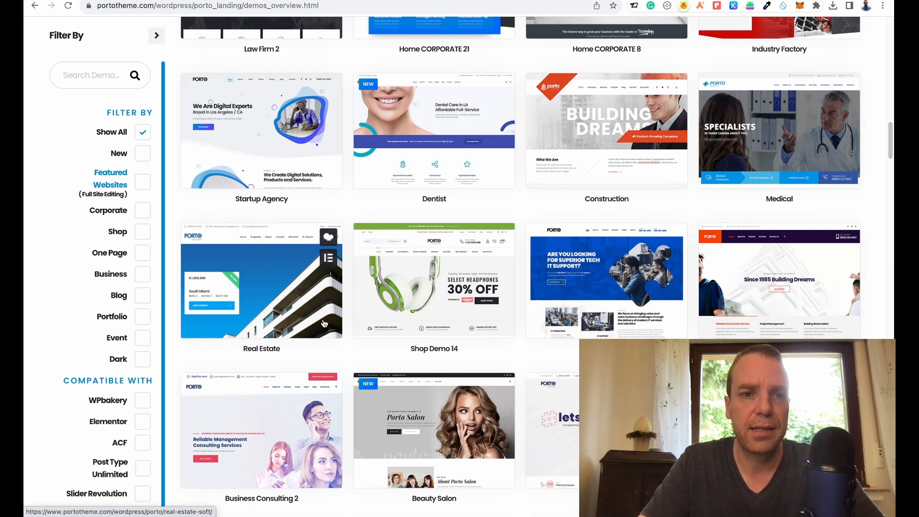
scroll("up", 3)
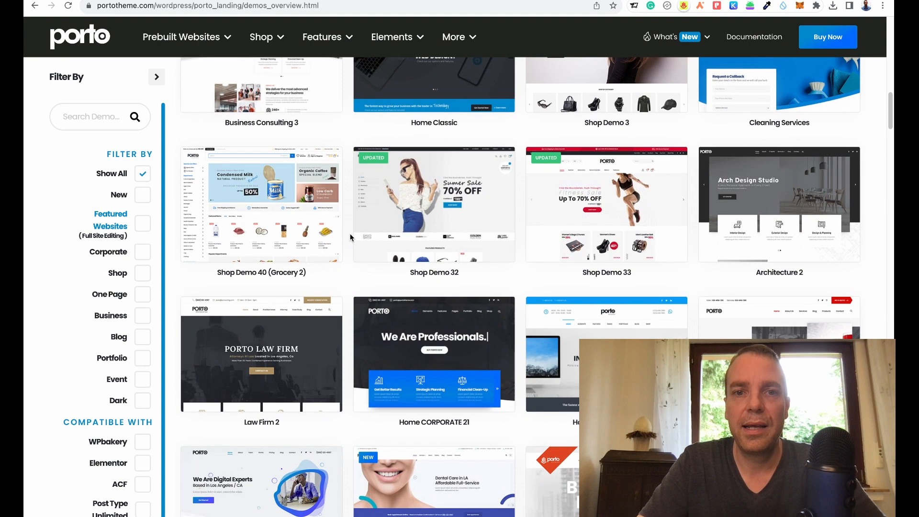
scroll("down", 3)
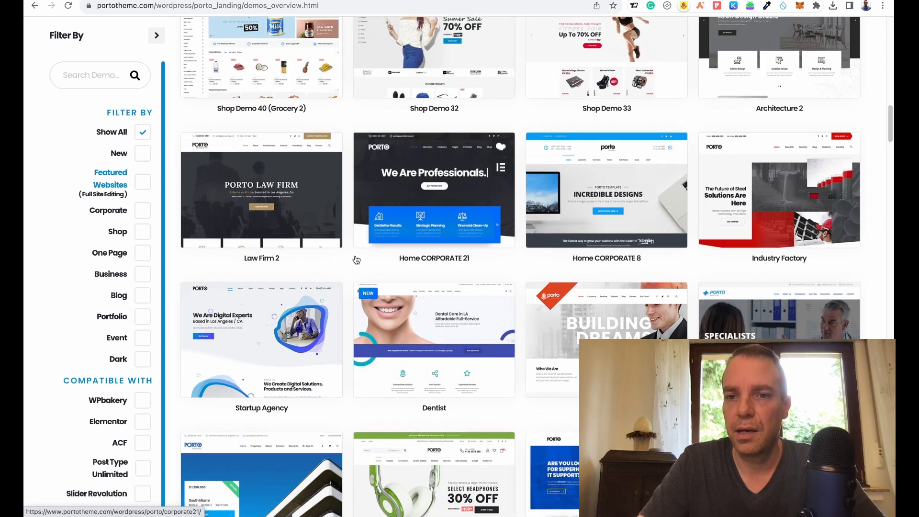
scroll("down", 3)
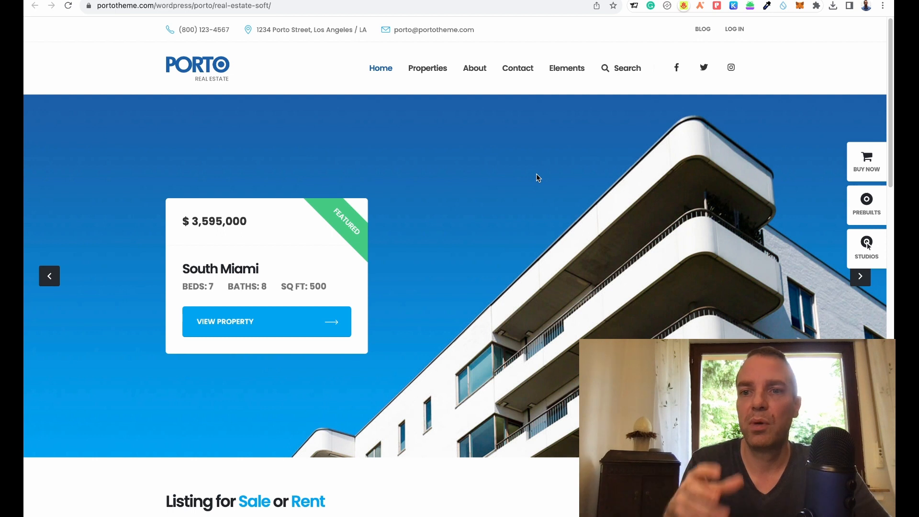
scroll("down", 3)
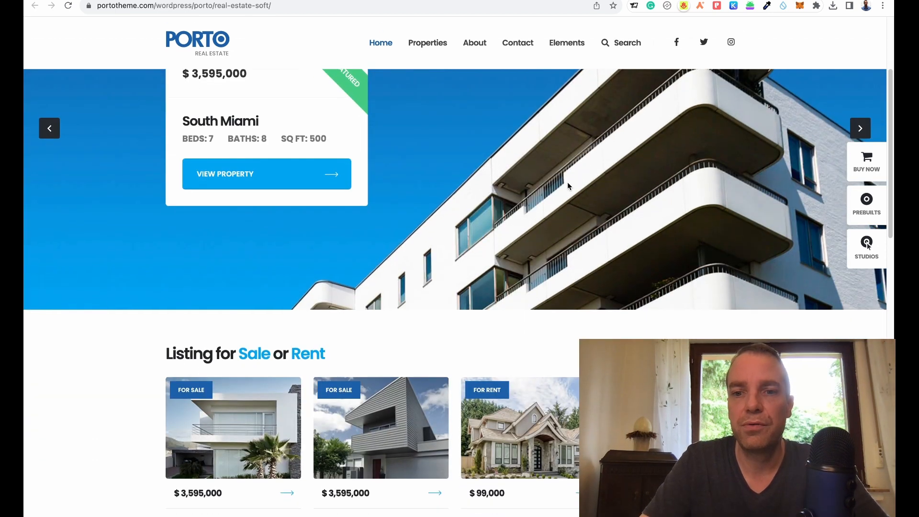
scroll("down", 3)
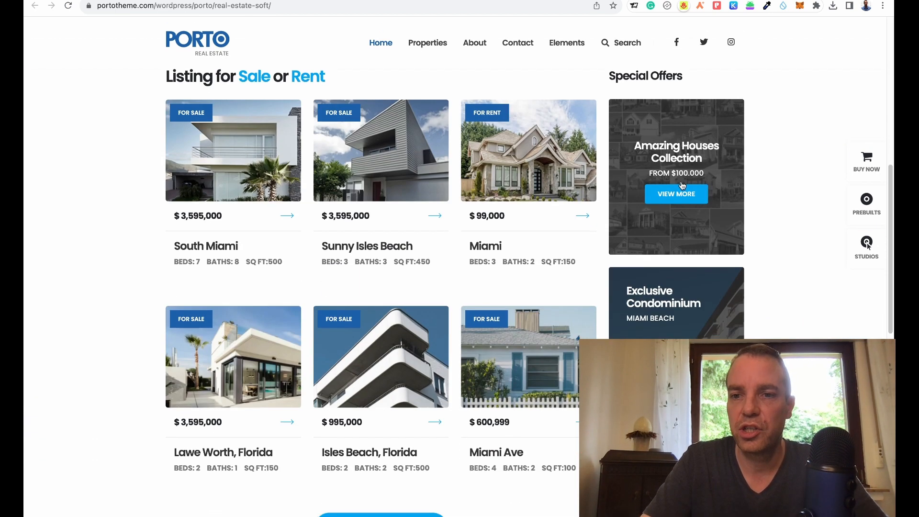
scroll("down", 3)
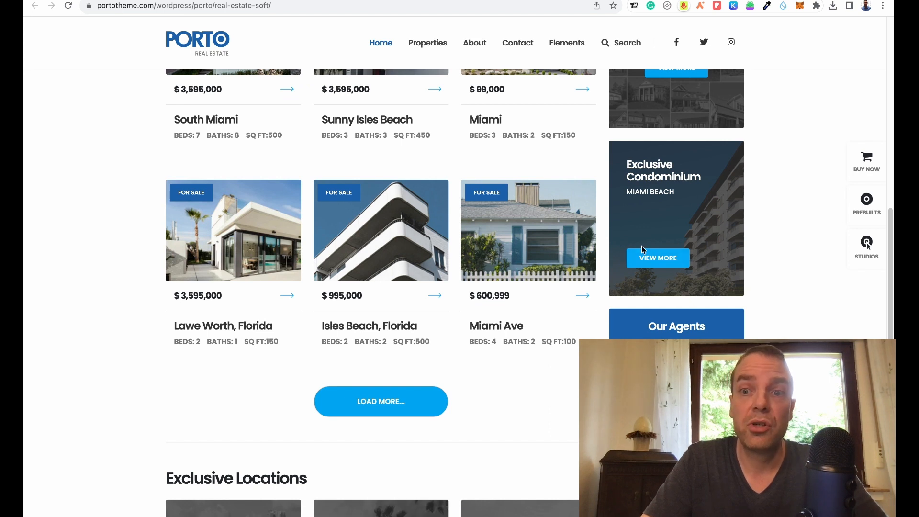
scroll("down", 3)
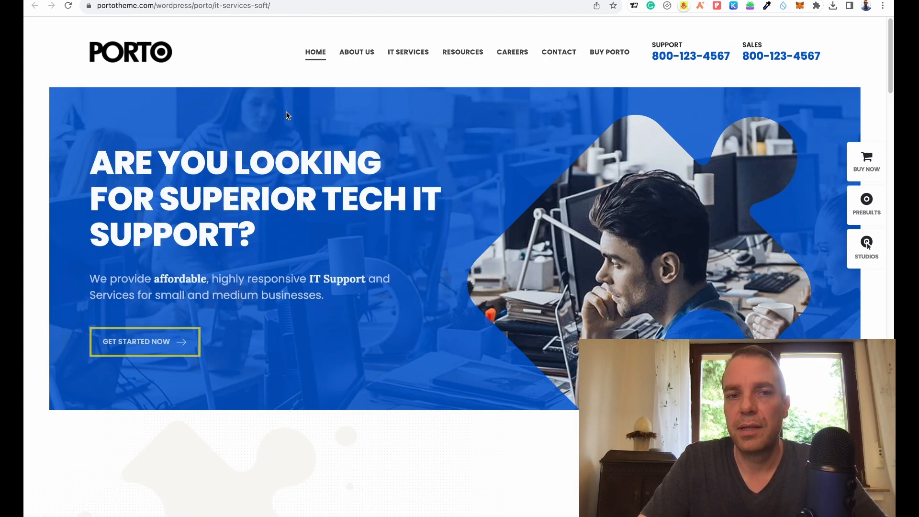
Step: Scroll through the IT Services demo, then return to Porto's $59 ThemeForest product page
scroll("down", 3)
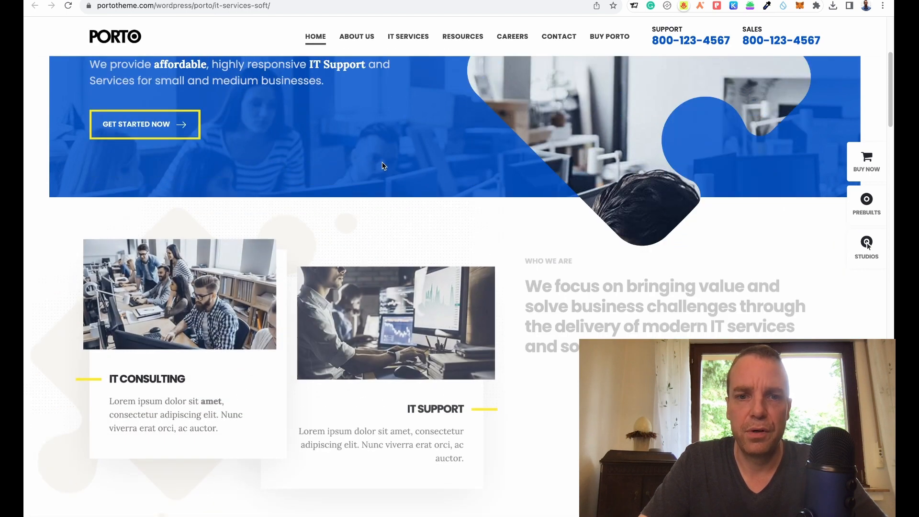
scroll("down", 3)
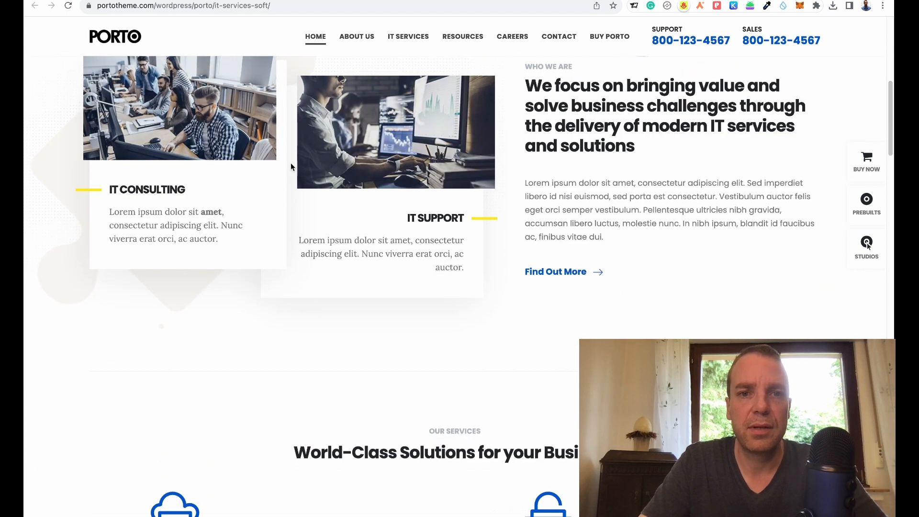
scroll("down", 3)
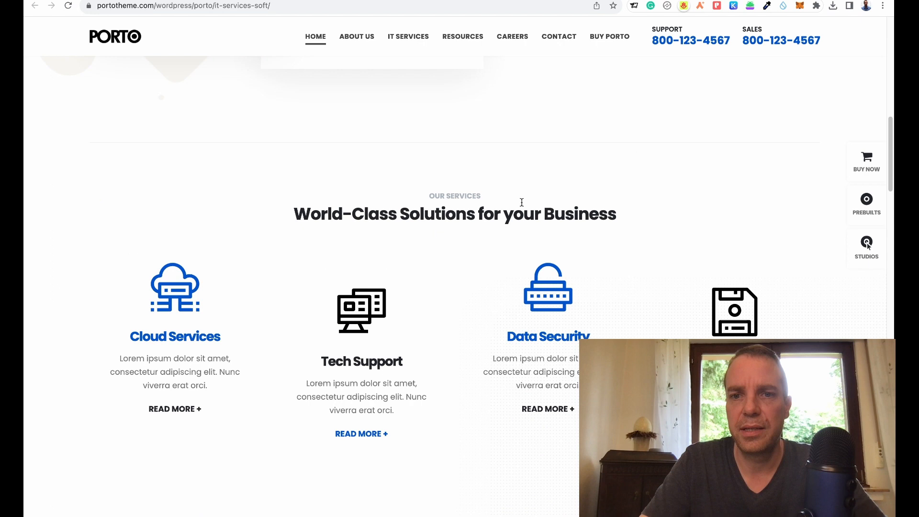
scroll("down", 3)
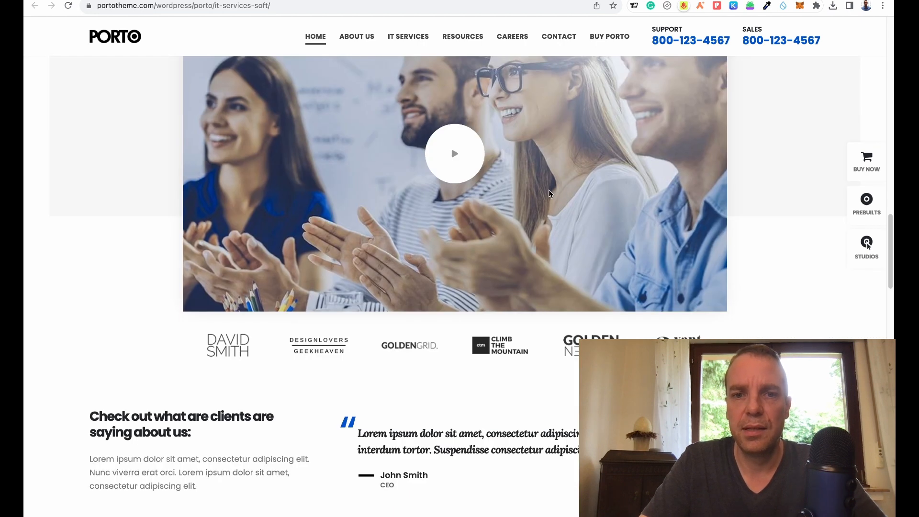
scroll("down", 3)
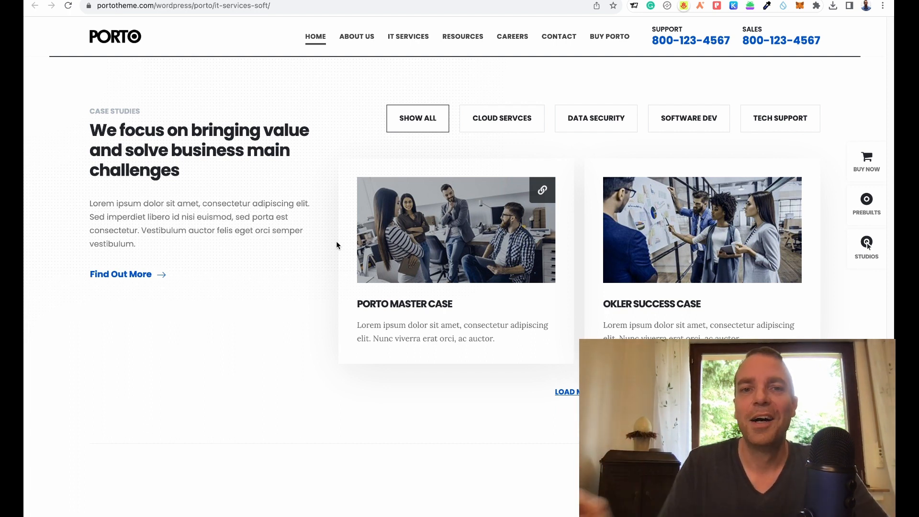
mouse_move(342, 261)
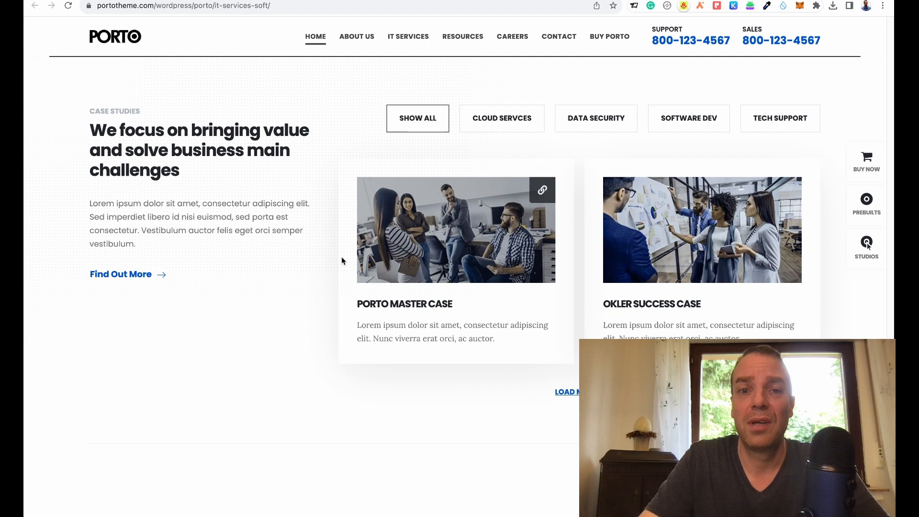
scroll("down", 3)
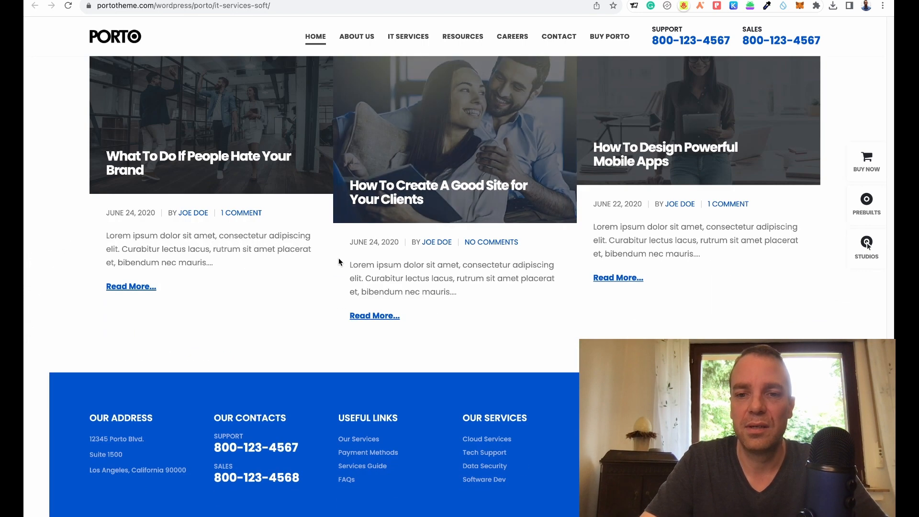
scroll("up", 3)
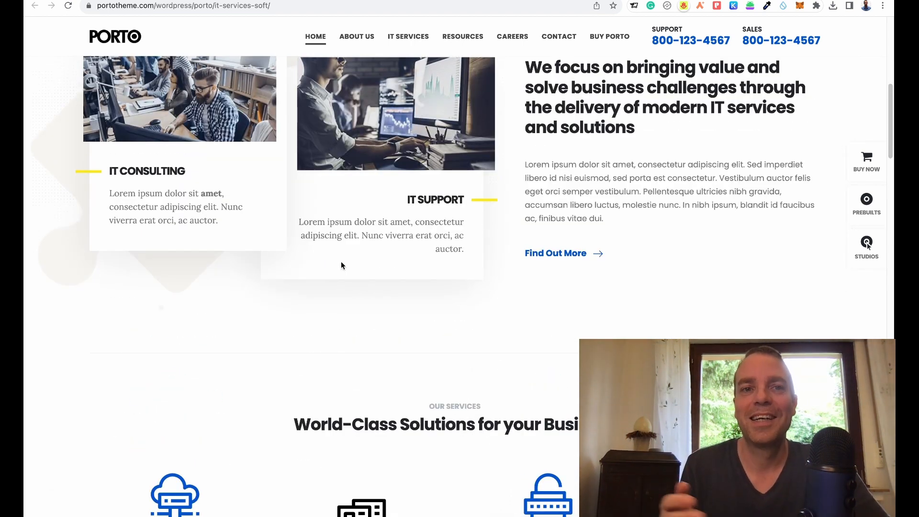
mouse_move(498, 290)
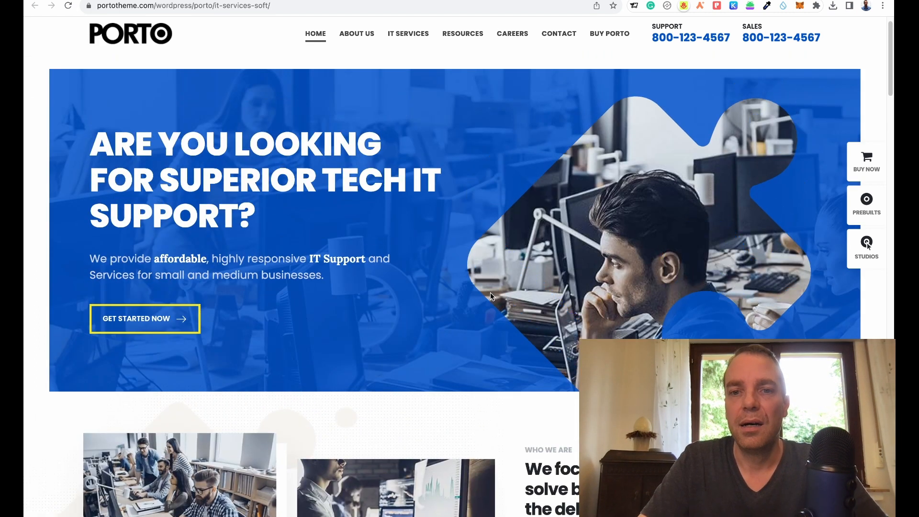
scroll("down", 3)
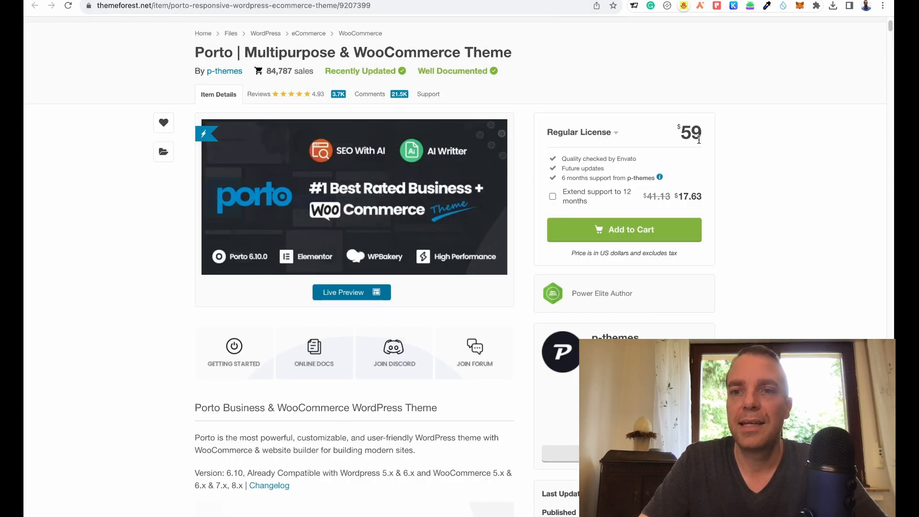
Step: Scroll past the Flexbox carousel, AI content generator and 134+ prebuilt websites sections
scroll("down", 3)
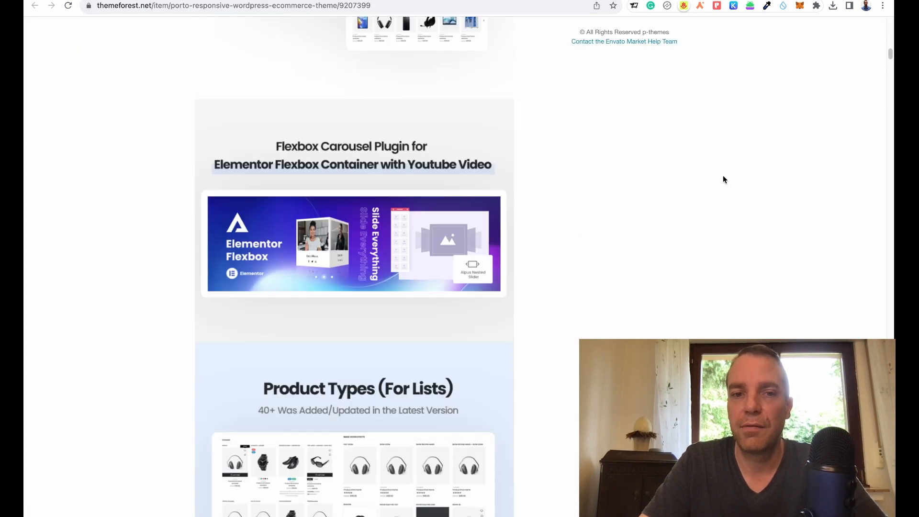
scroll("down", 3)
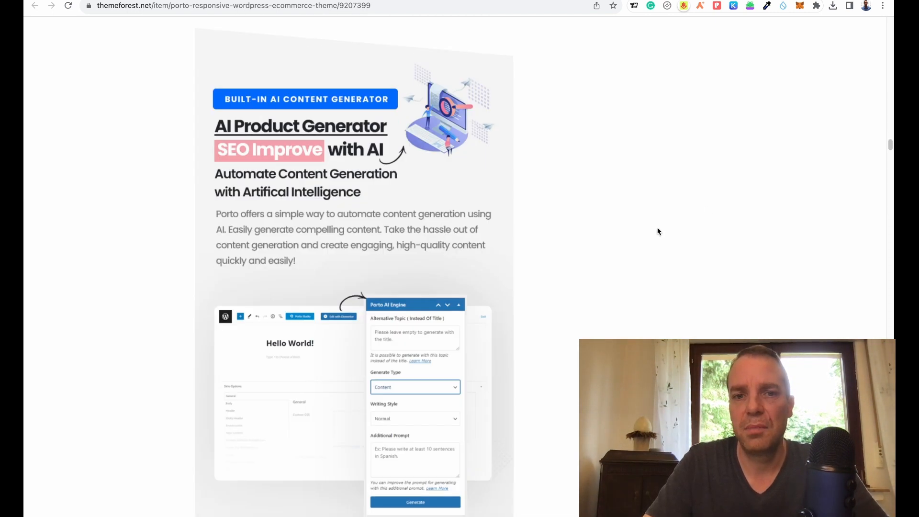
scroll("down", 3)
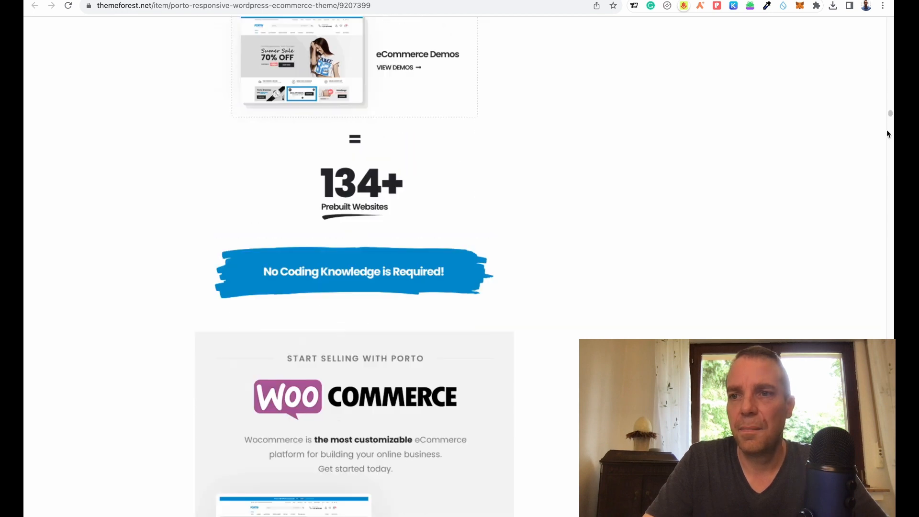
scroll("down", 3)
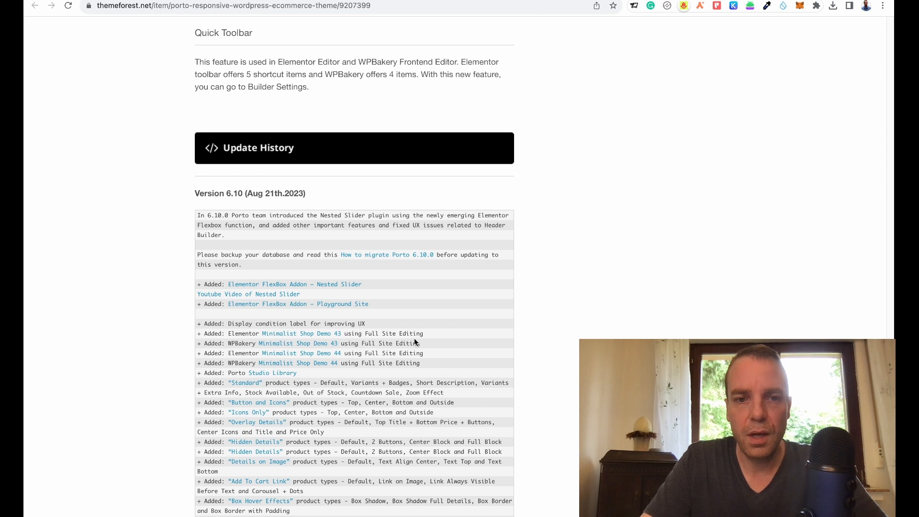
Step: Scroll through the Version 6.10 entries of Porto's Update History changelog
scroll("down", 3)
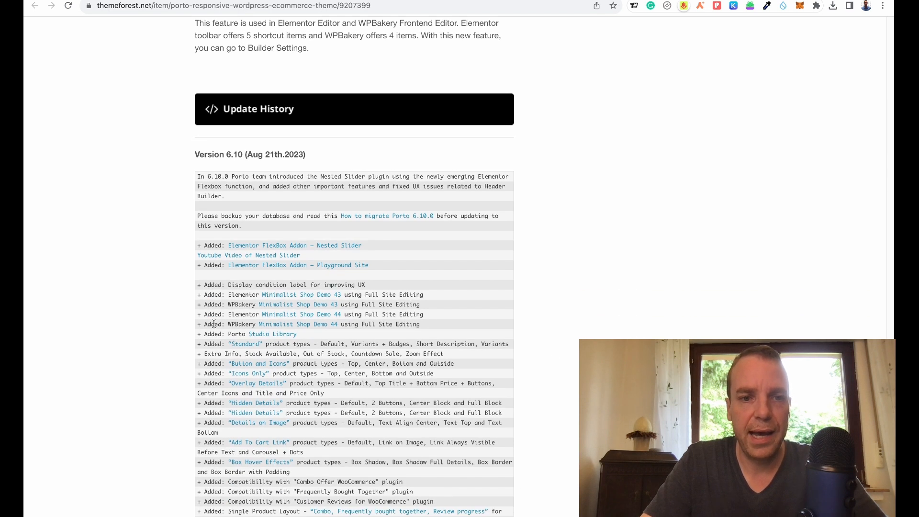
mouse_move(526, 323)
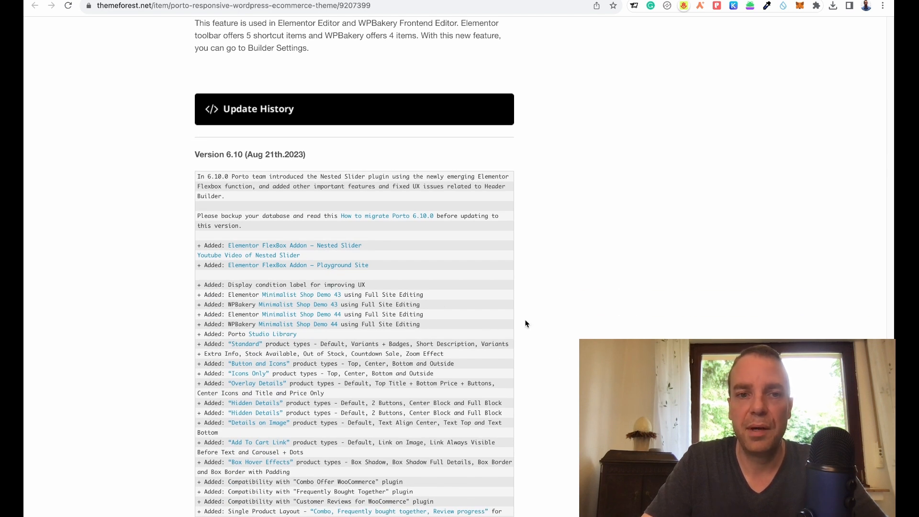
scroll("down", 3)
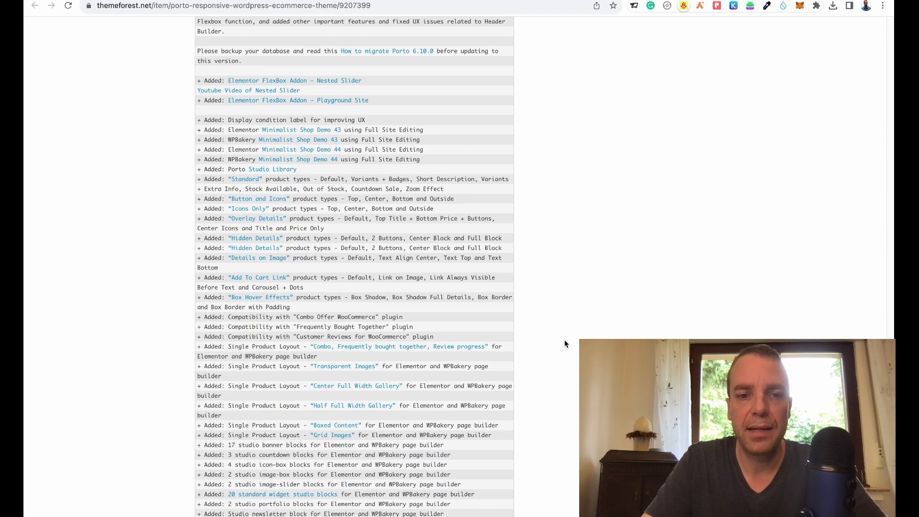
scroll("down", 3)
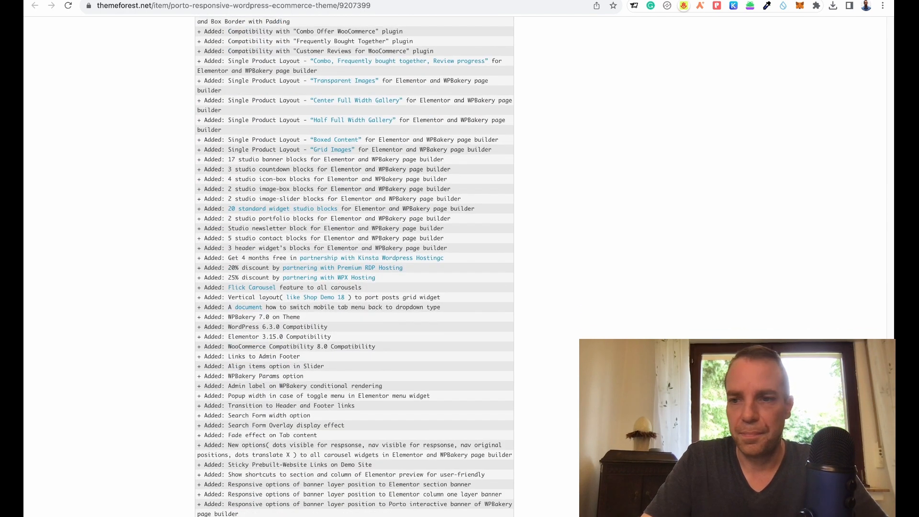
scroll("down", 3)
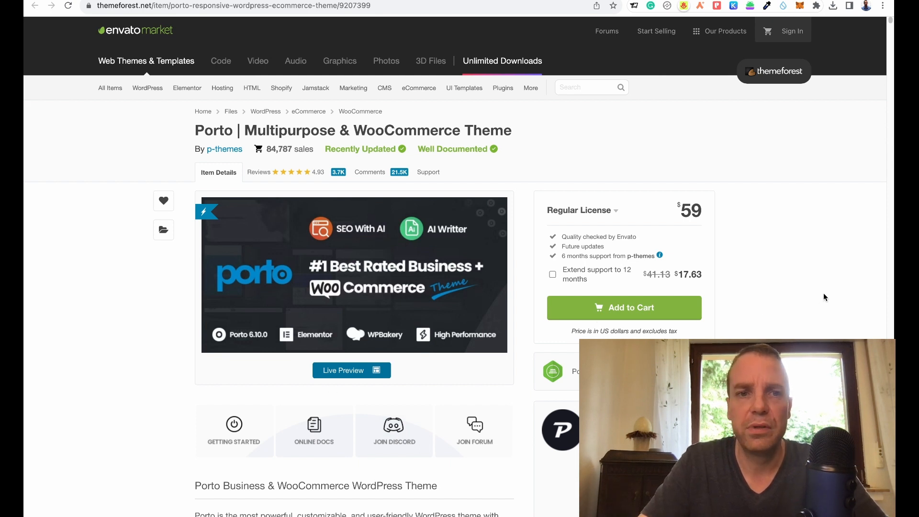
mouse_move(805, 294)
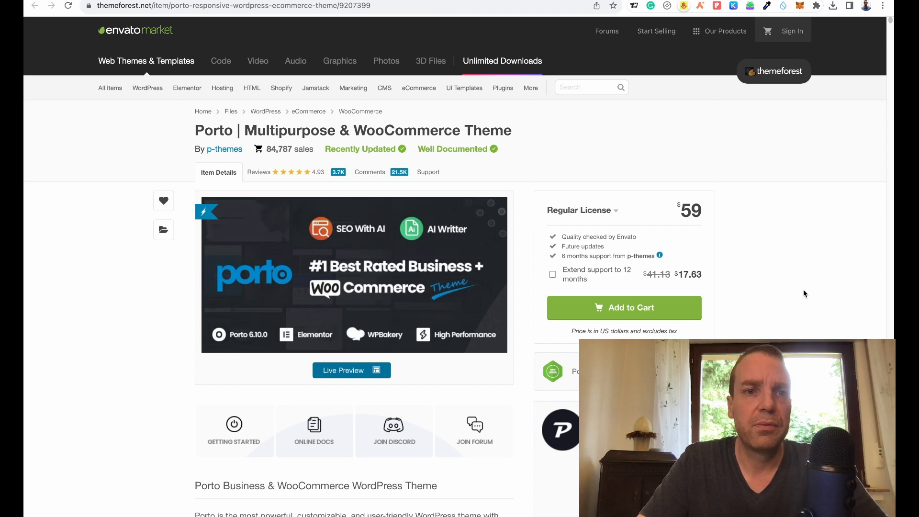
mouse_move(793, 282)
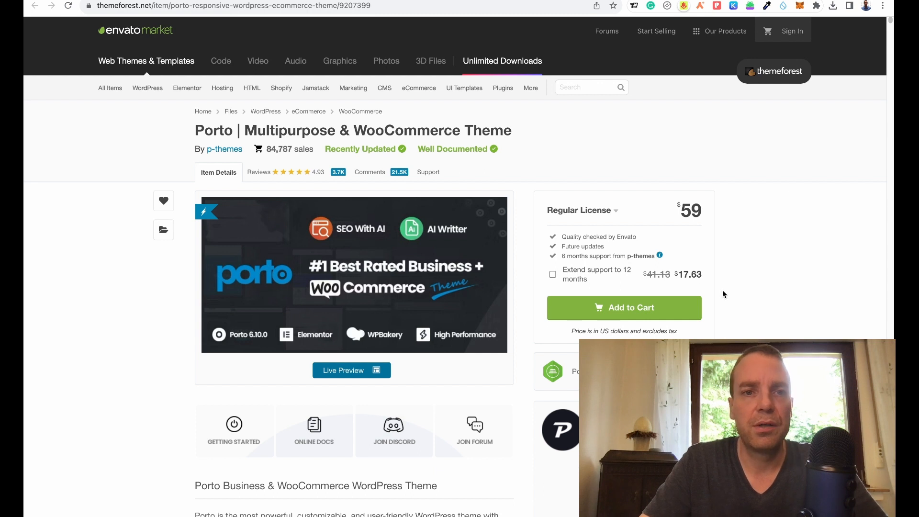
mouse_move(570, 245)
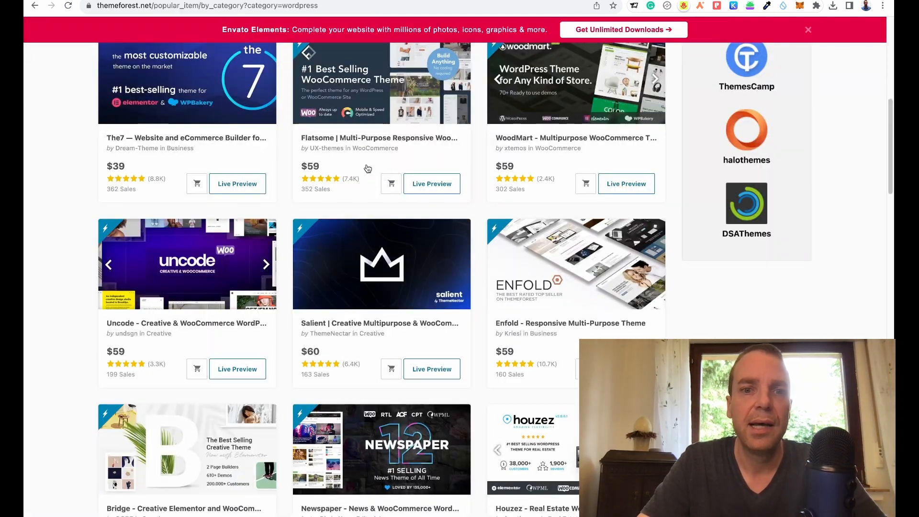
Step: Scroll the best-selling WordPress themes past Porto down to REHub and the footer
scroll("down", 3)
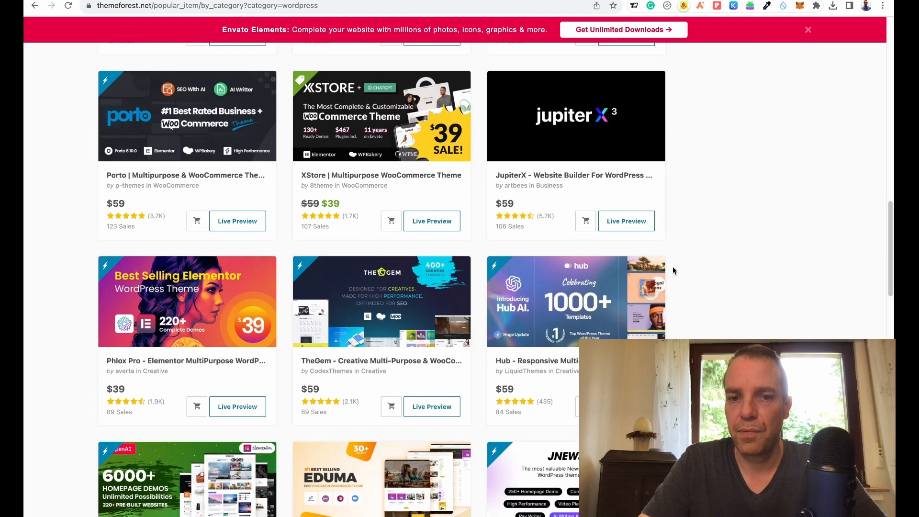
scroll("down", 3)
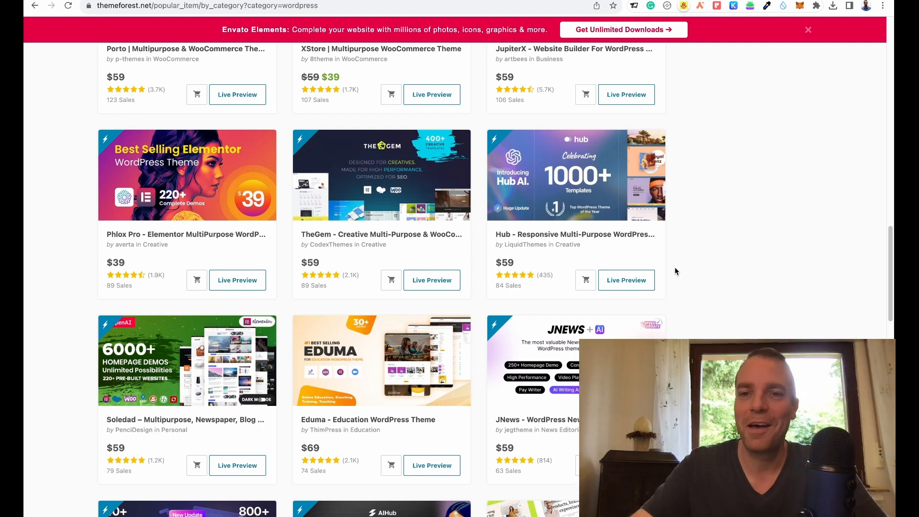
scroll("down", 3)
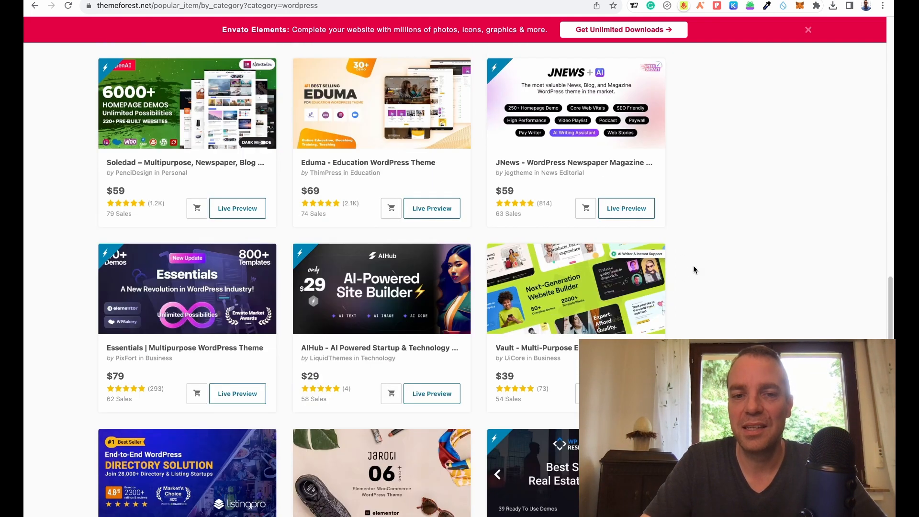
scroll("down", 3)
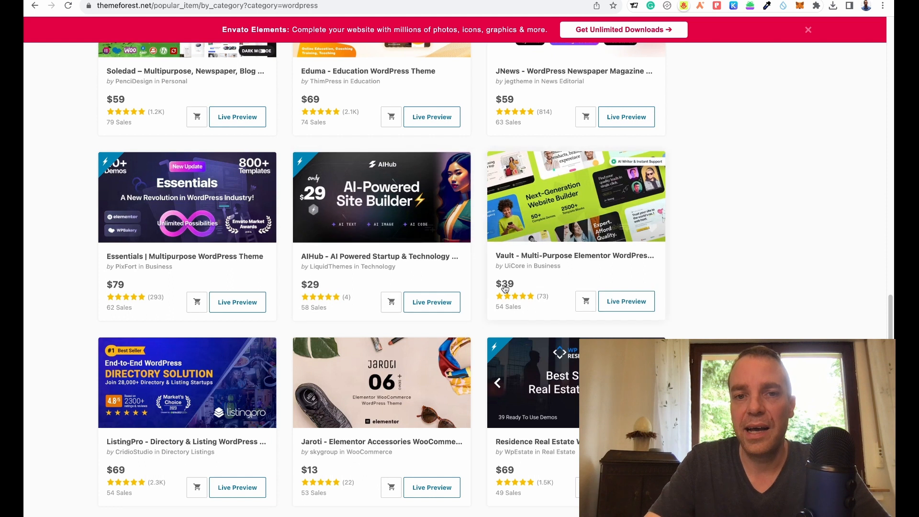
mouse_move(483, 317)
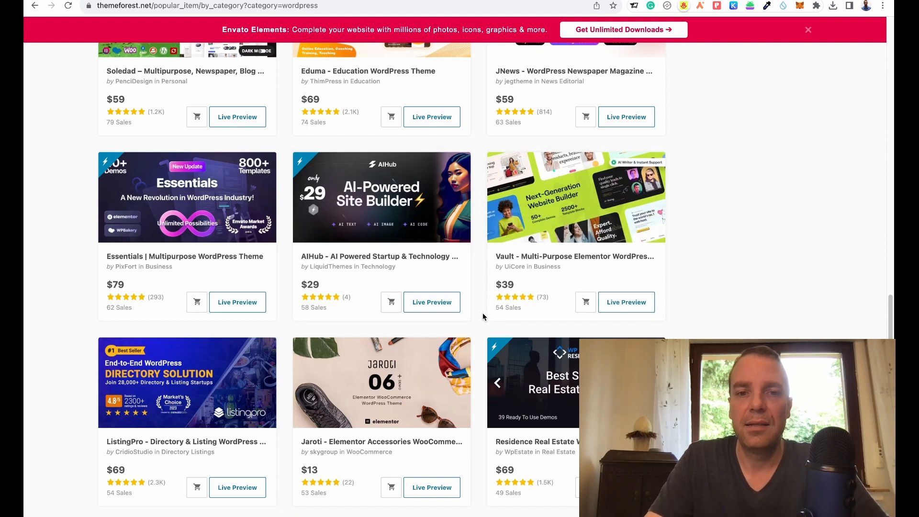
scroll("down", 3)
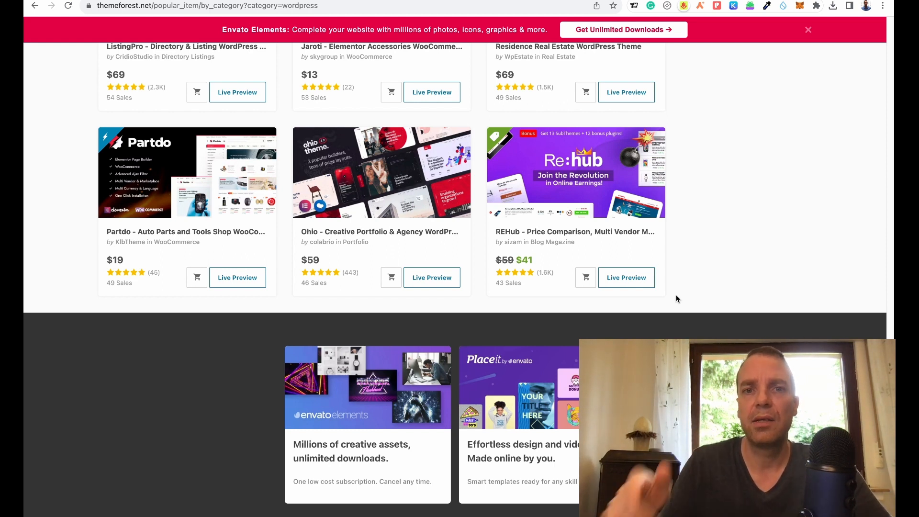
scroll("up", 3)
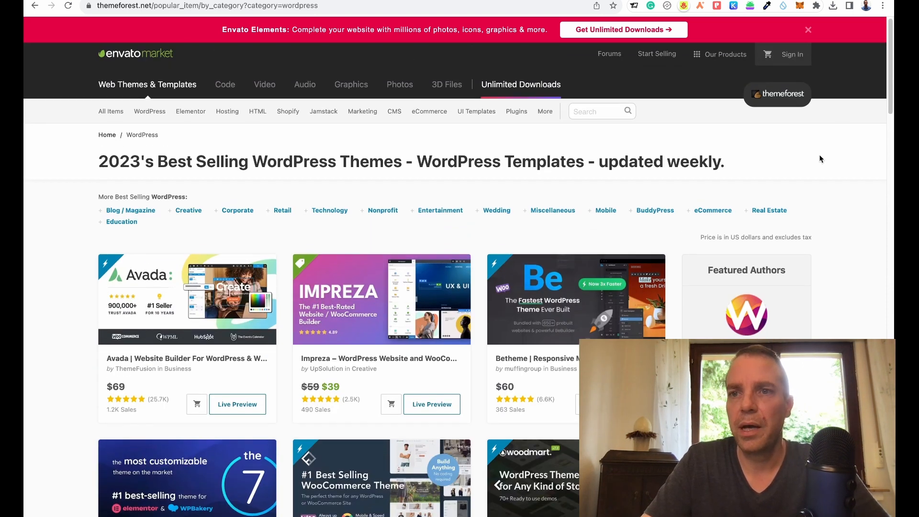
Step: Scroll from Avada past Uncode, Salient and Enfold to Bridge, Newspaper and Houzez
scroll("down", 3)
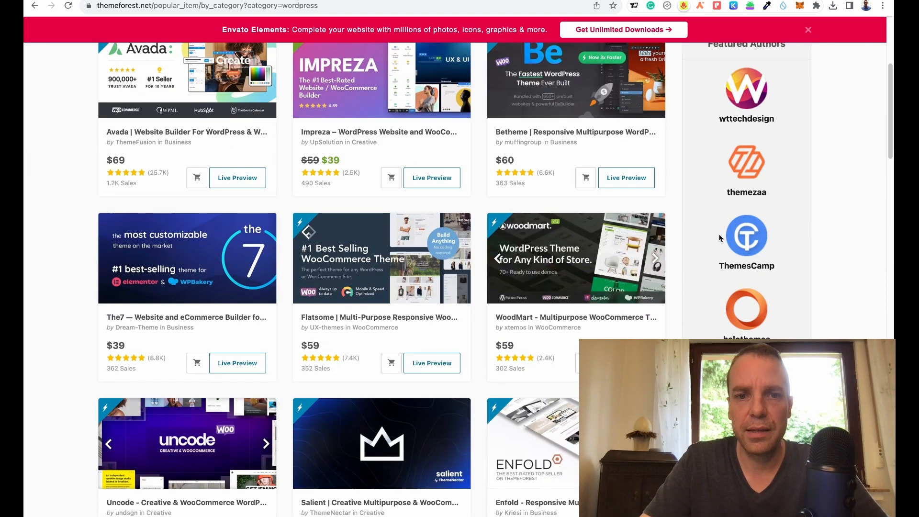
mouse_move(697, 276)
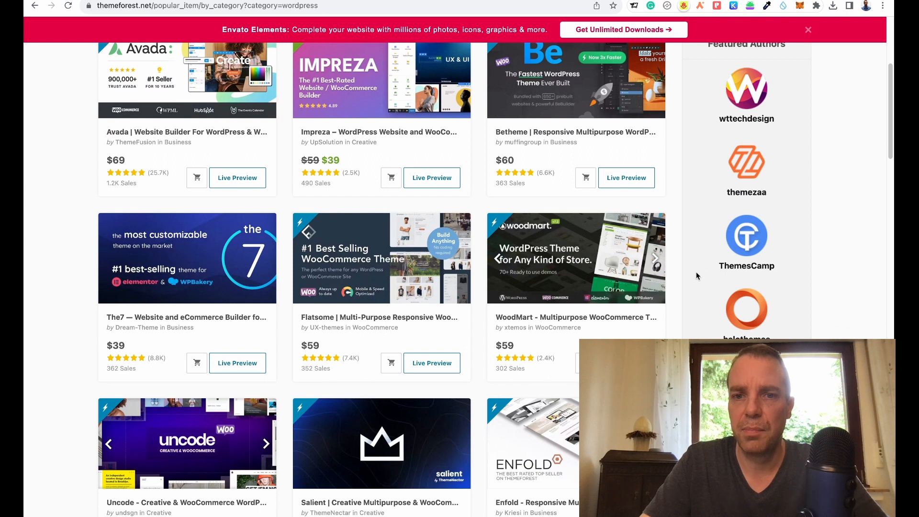
scroll("down", 3)
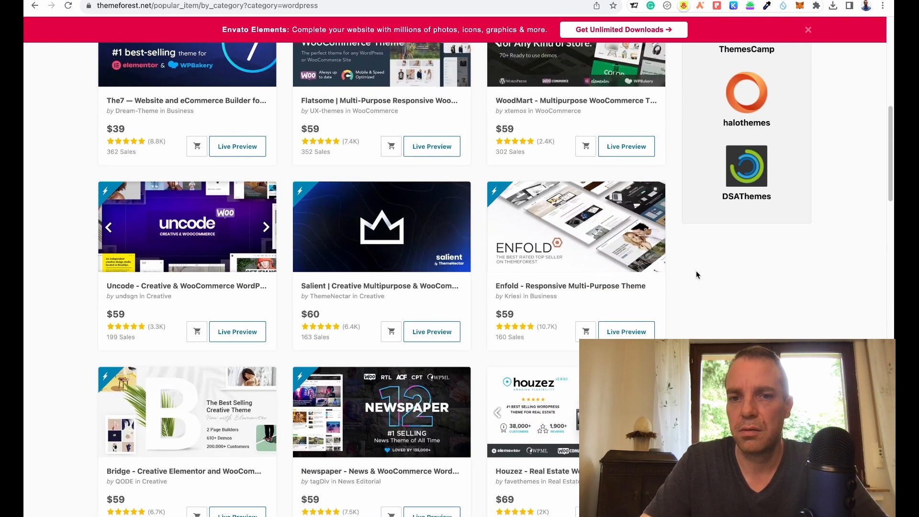
scroll("down", 3)
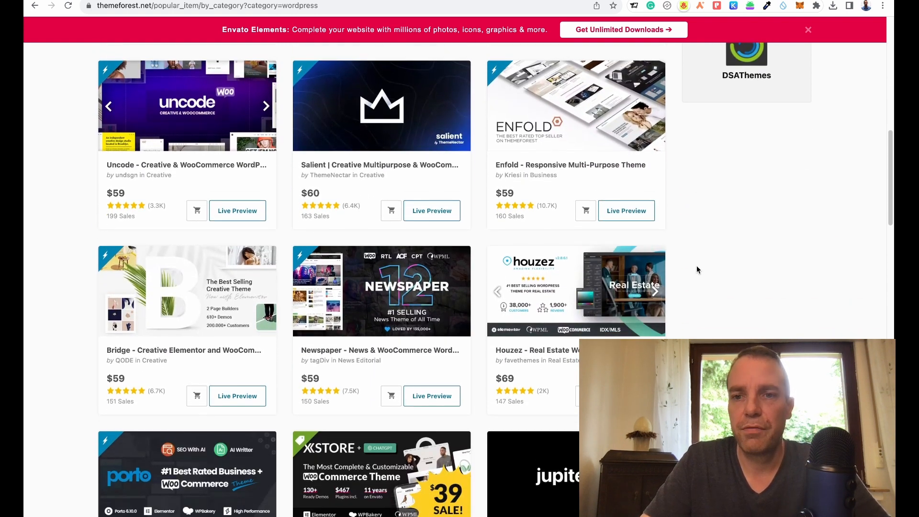